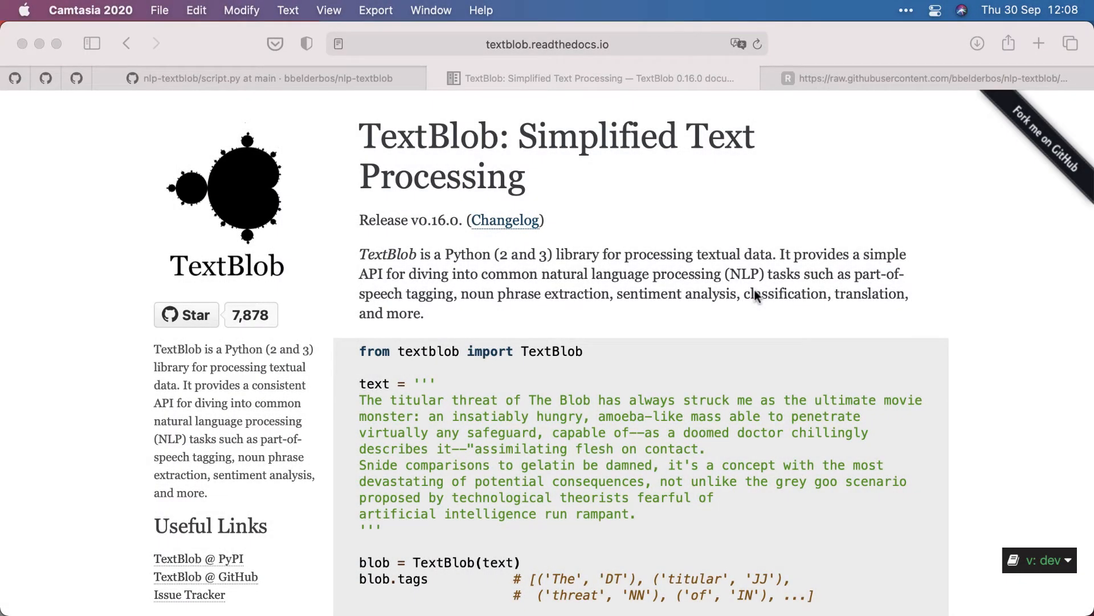
Step: Create a Python venv in the nlp folder, activate it, and check the interpreter
scroll(down, 3)
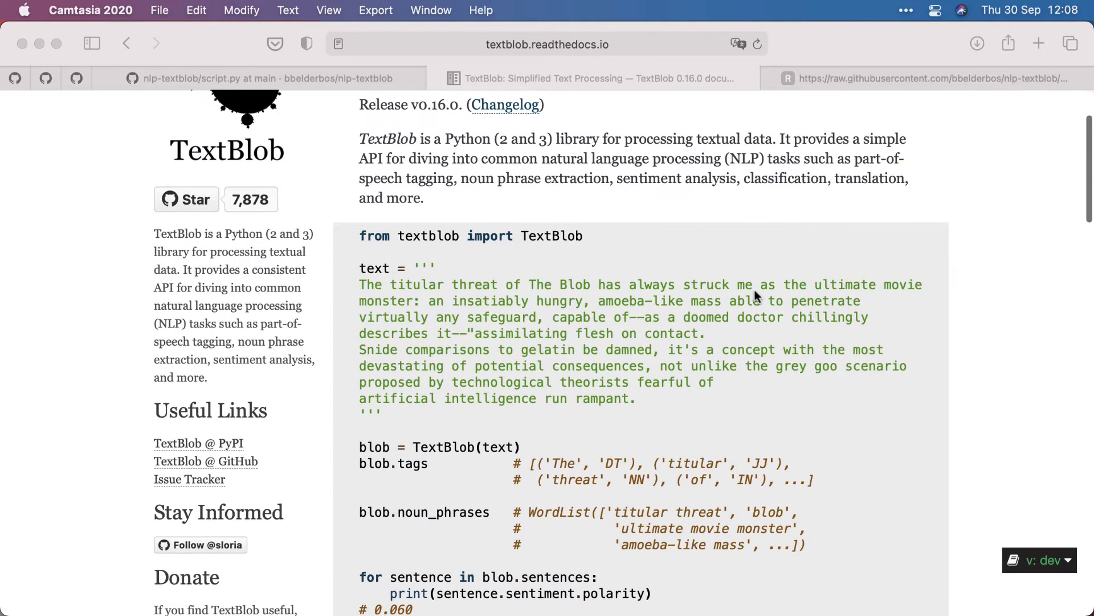
scroll(down, 3)
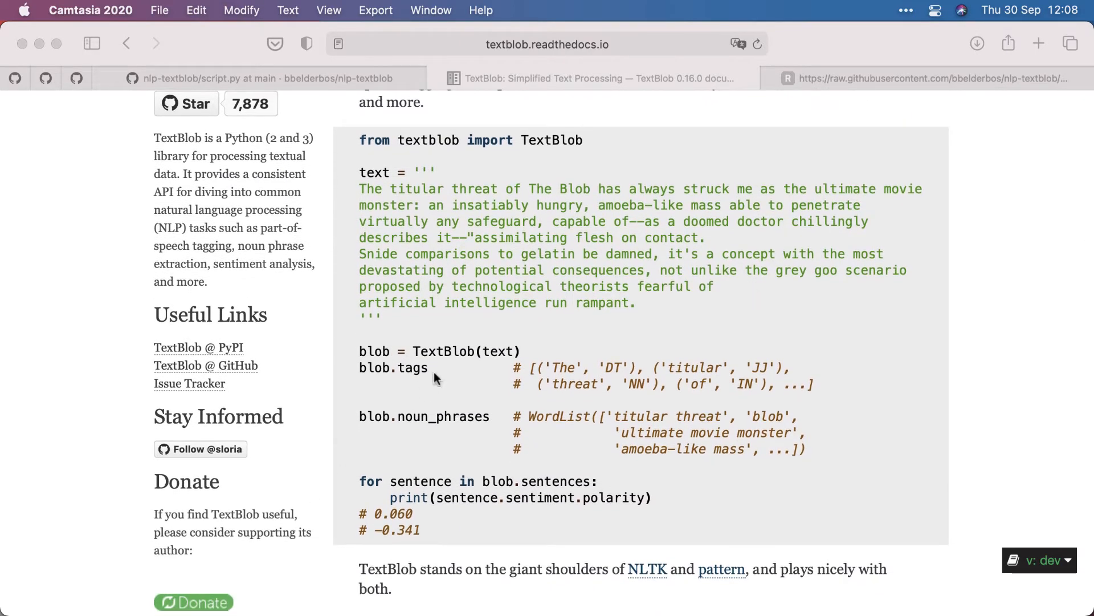
scroll(down, 3)
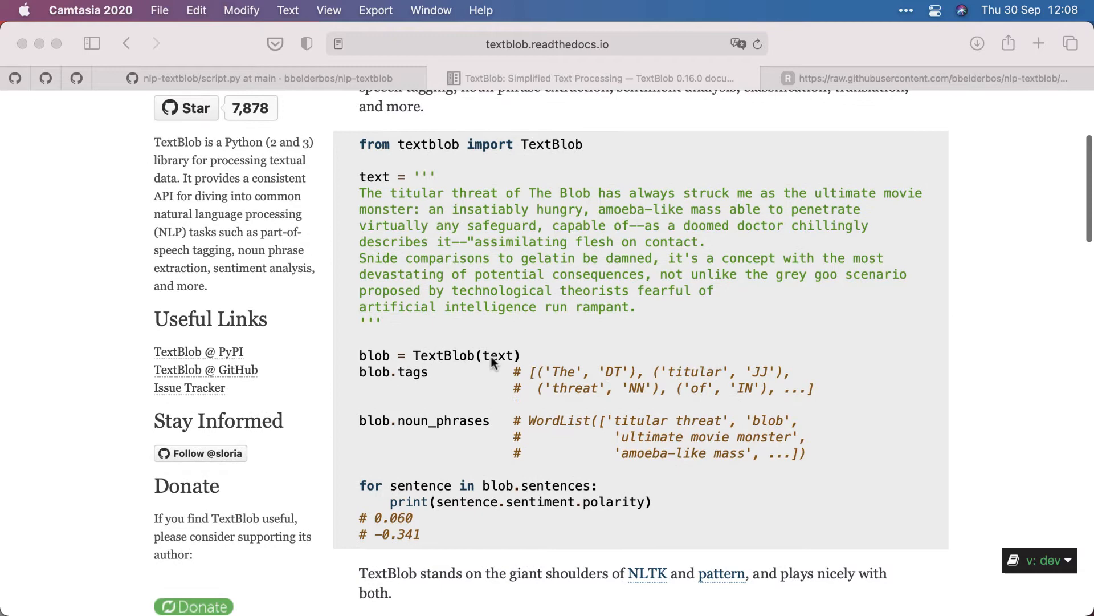
scroll(down, 3)
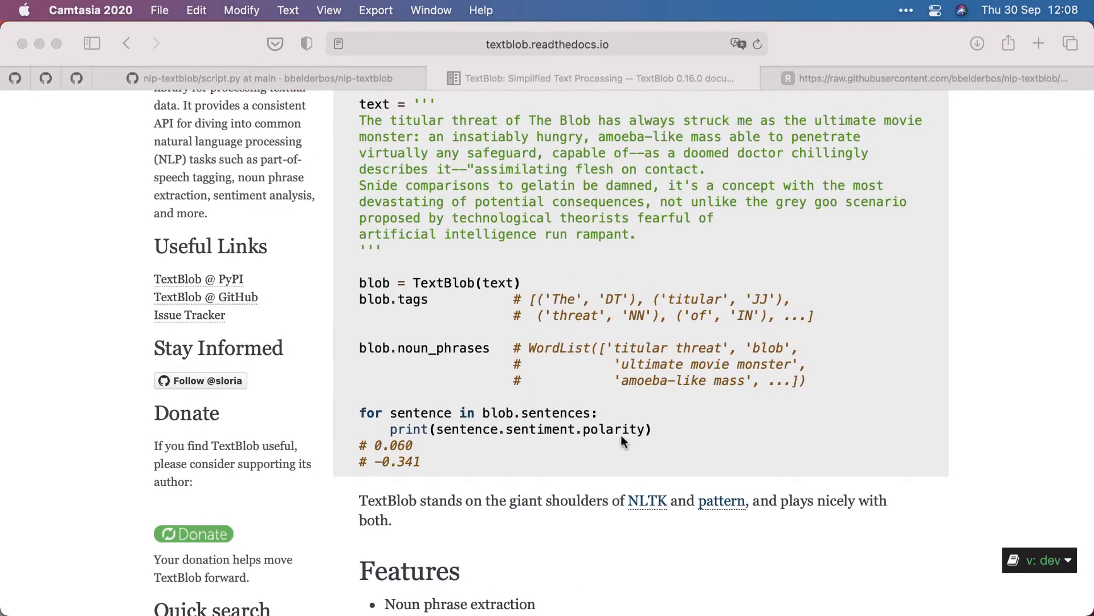
mouse_move(400, 469)
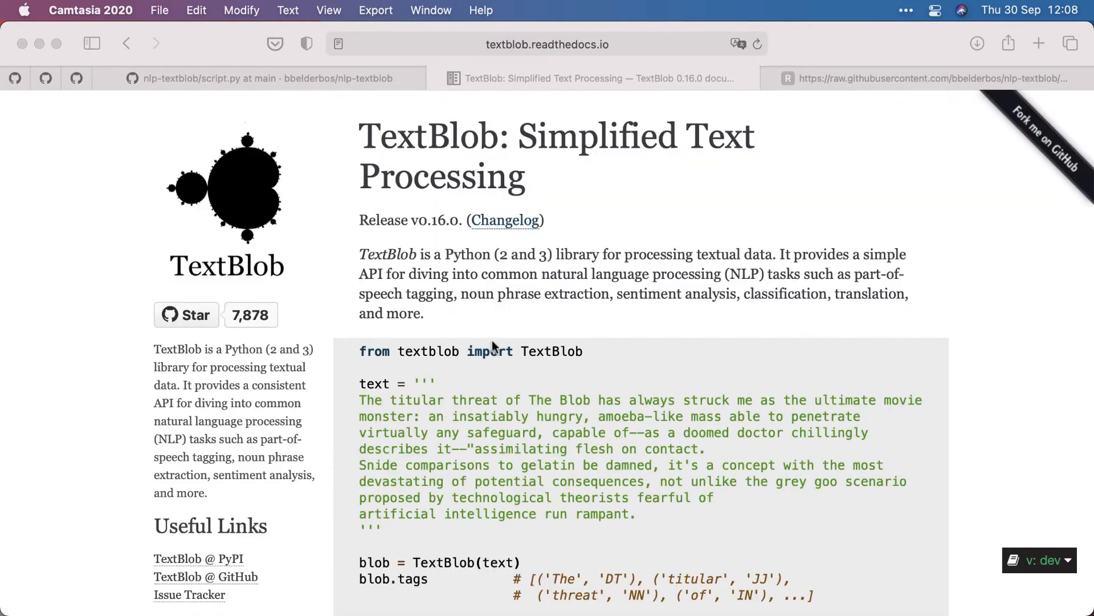
key(cmd+tab)
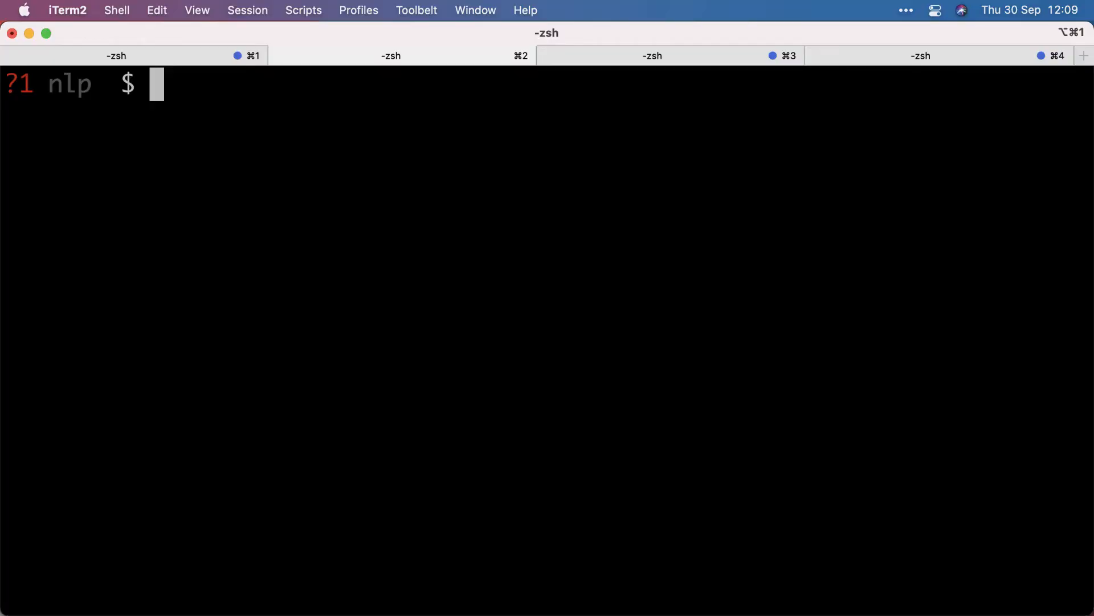
text(python3 -m venv venv)
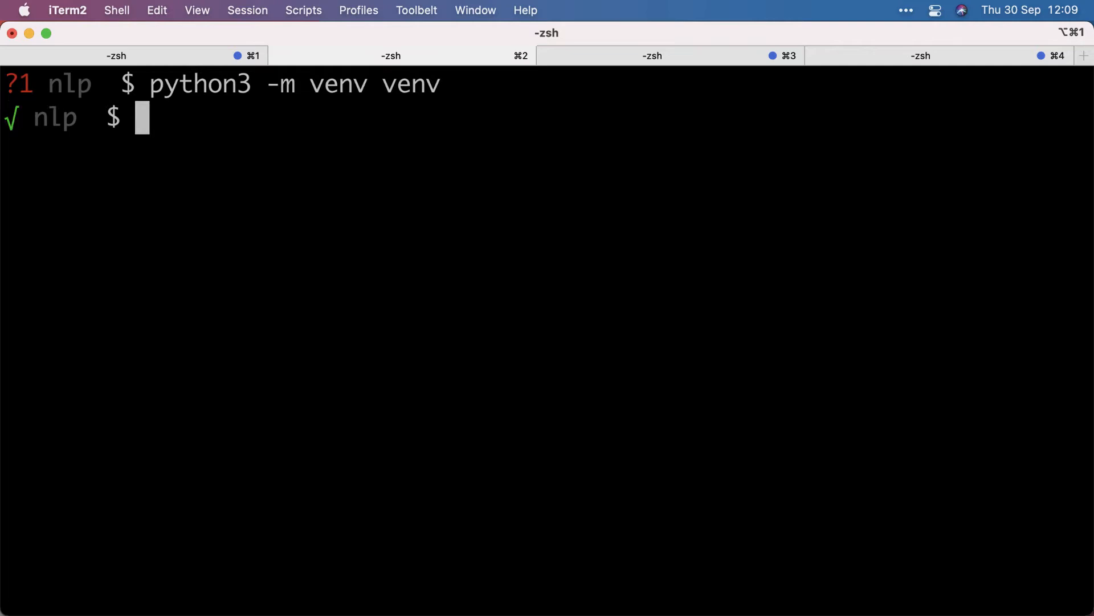
text(source venv/bin/activate)
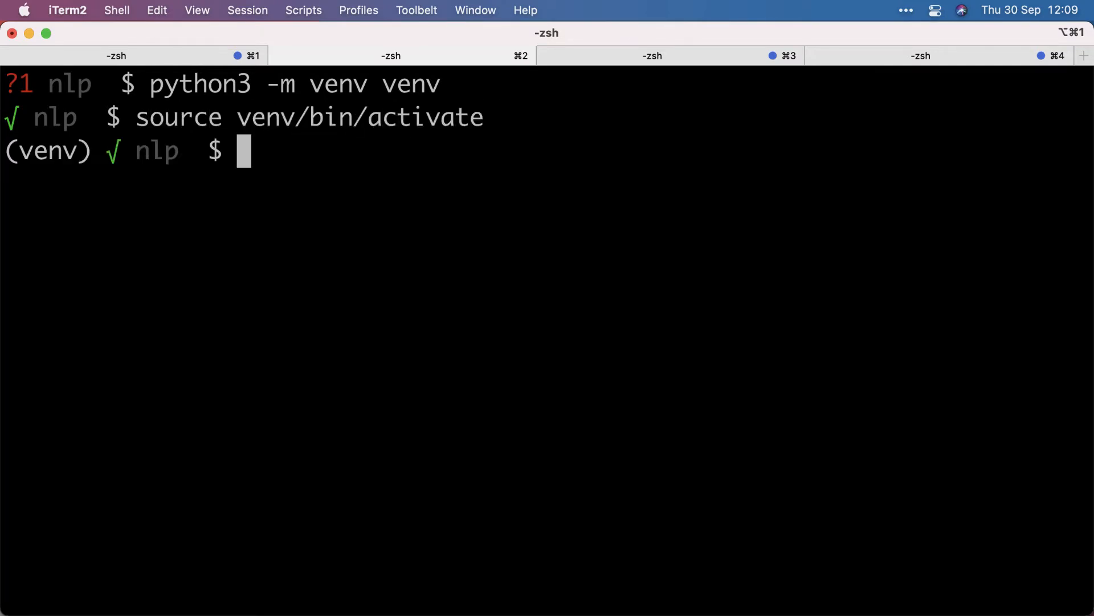
text(python)
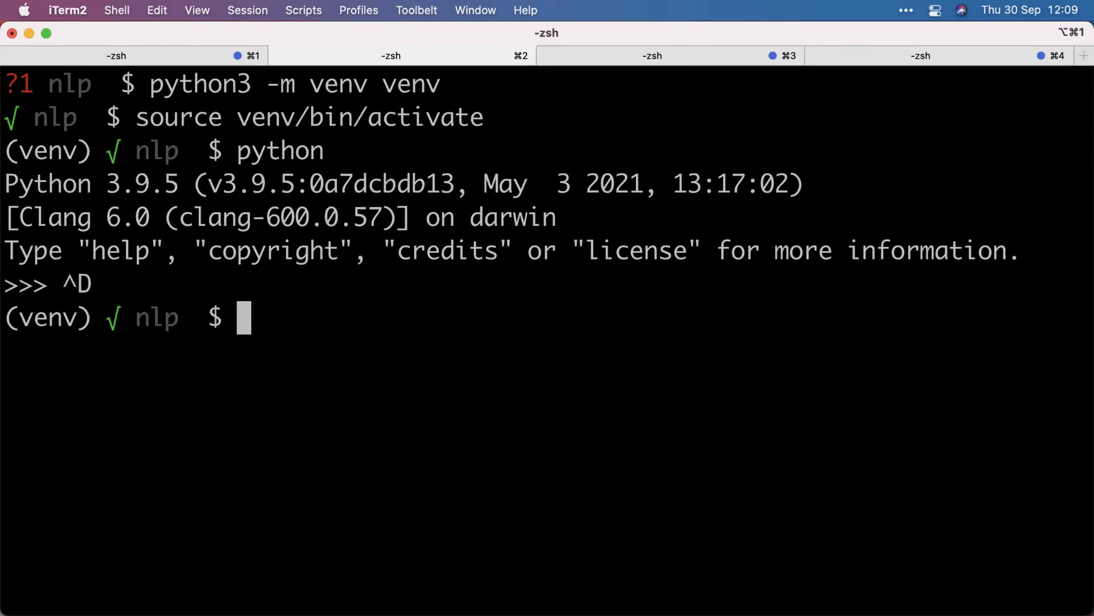
Step: Install textblob with pip, bringing in NLTK as a dependency
text(pip install textb)
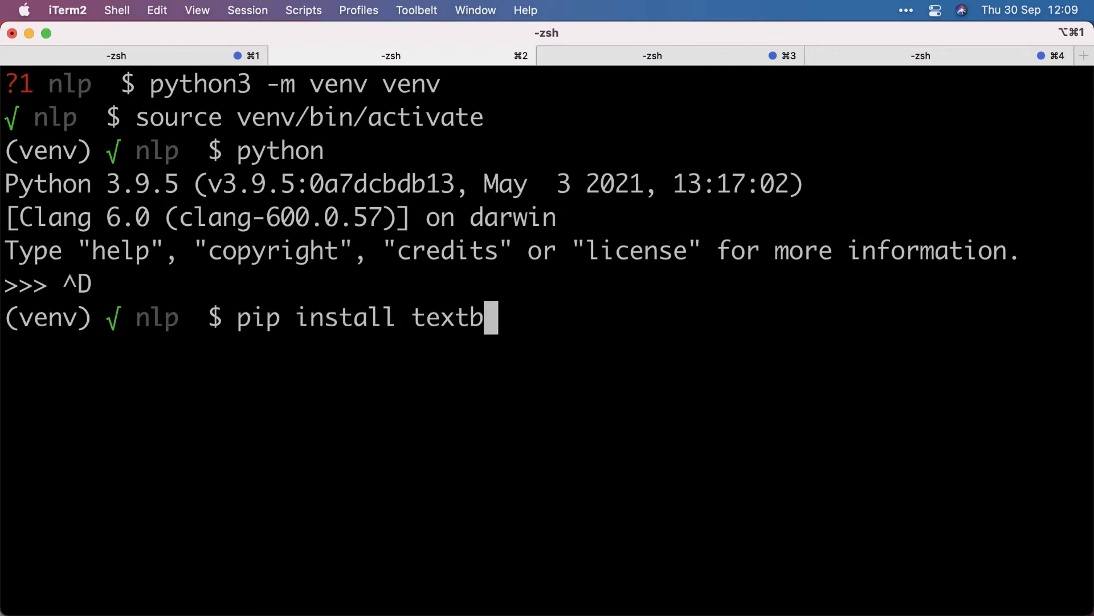
key(Return)
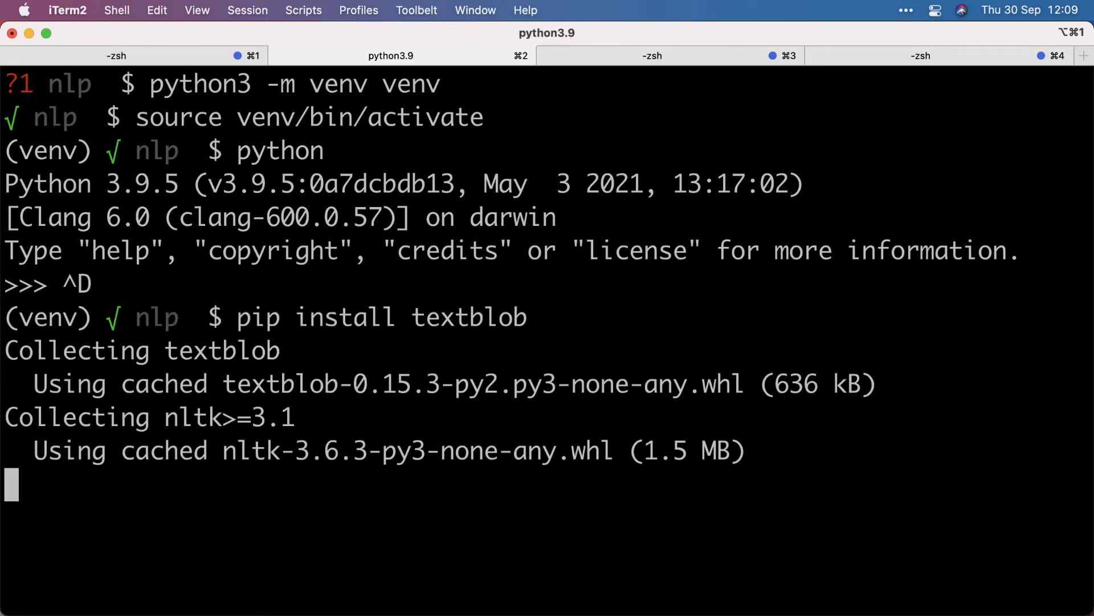
scroll(down, 3)
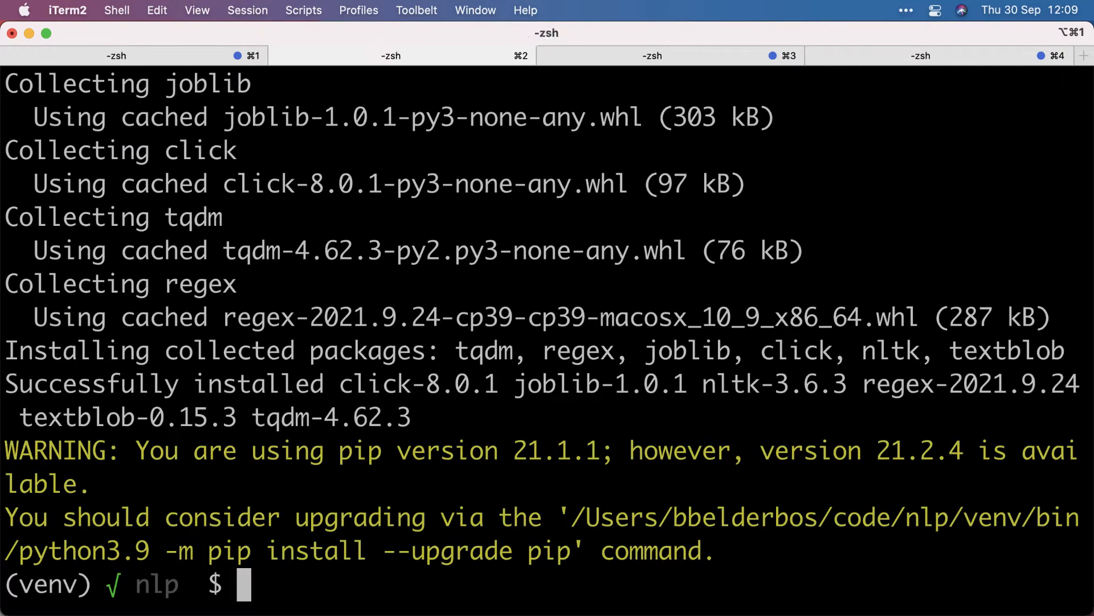
Step: In a Python session, import TextBlob and list the attributes of TextBlob("this is great")
text(python)
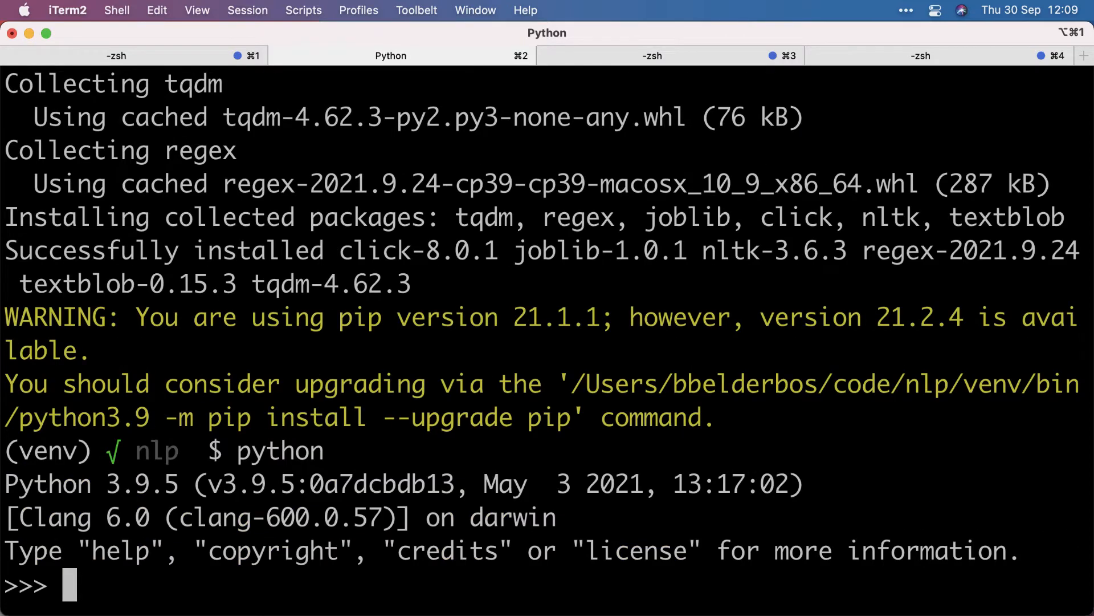
text(from textblob import)
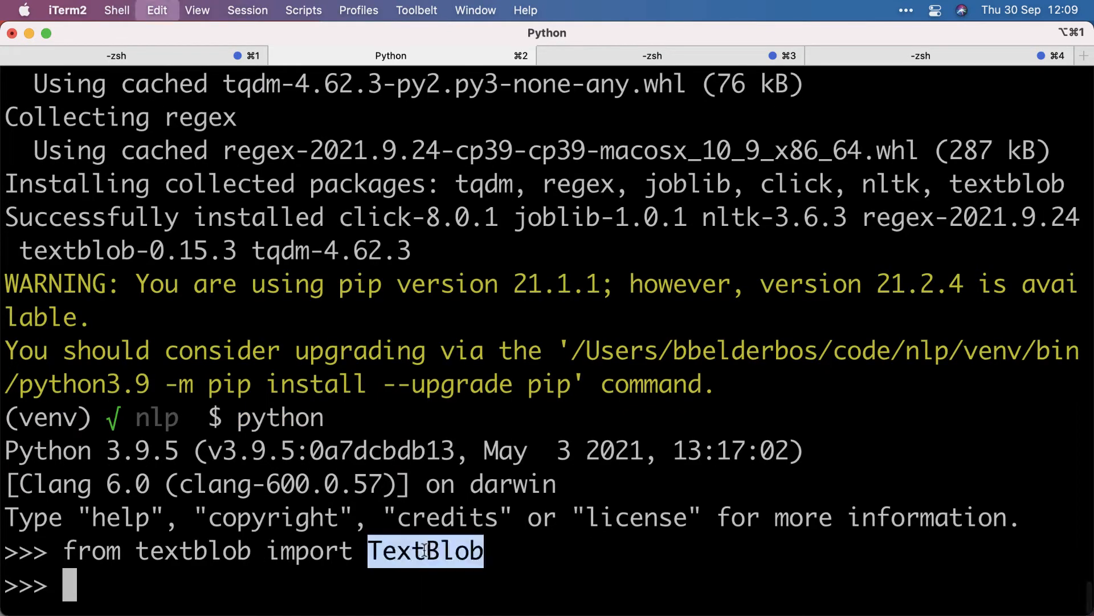
text(TextBlob()
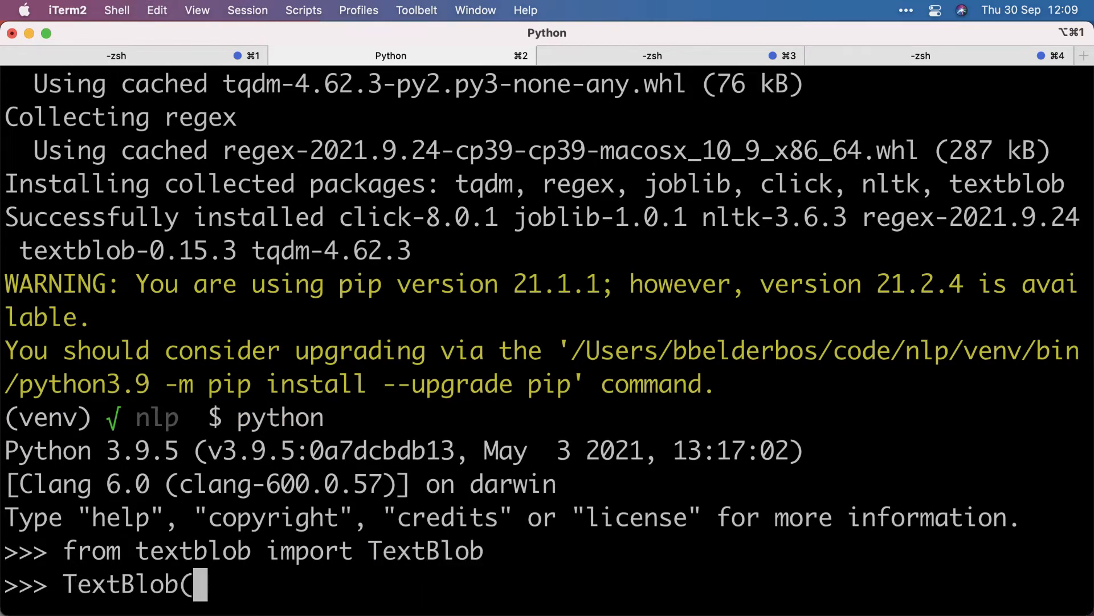
text(")
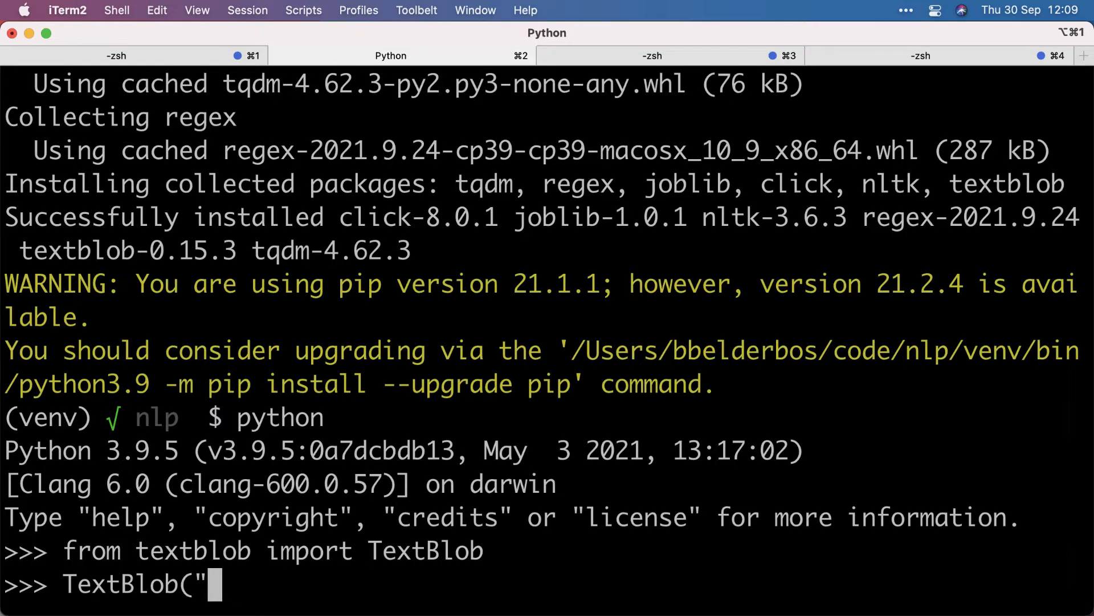
text(this is great)
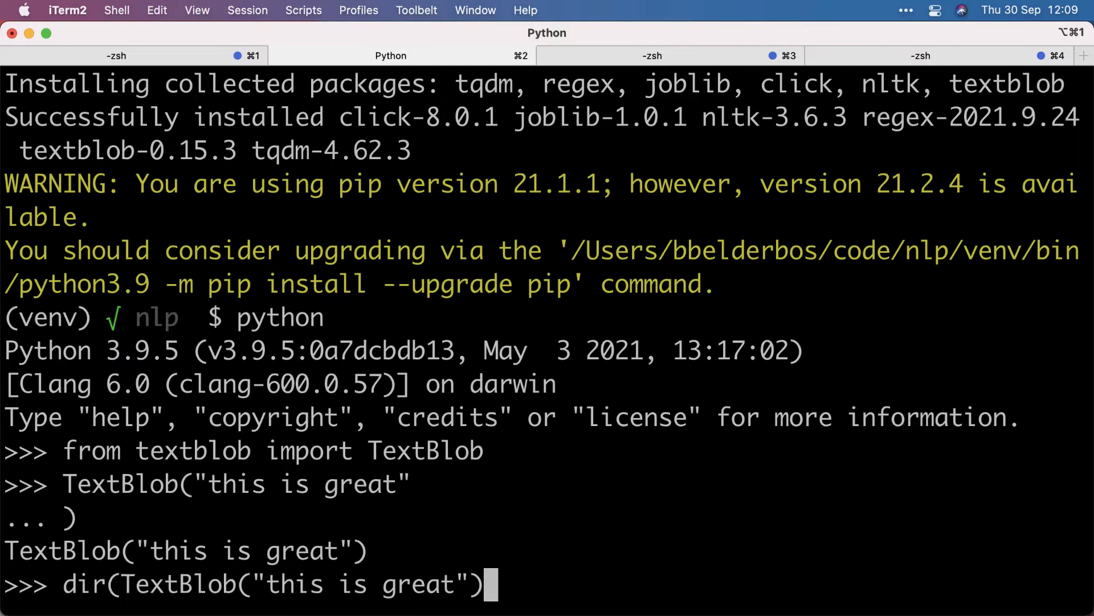
key(enter)
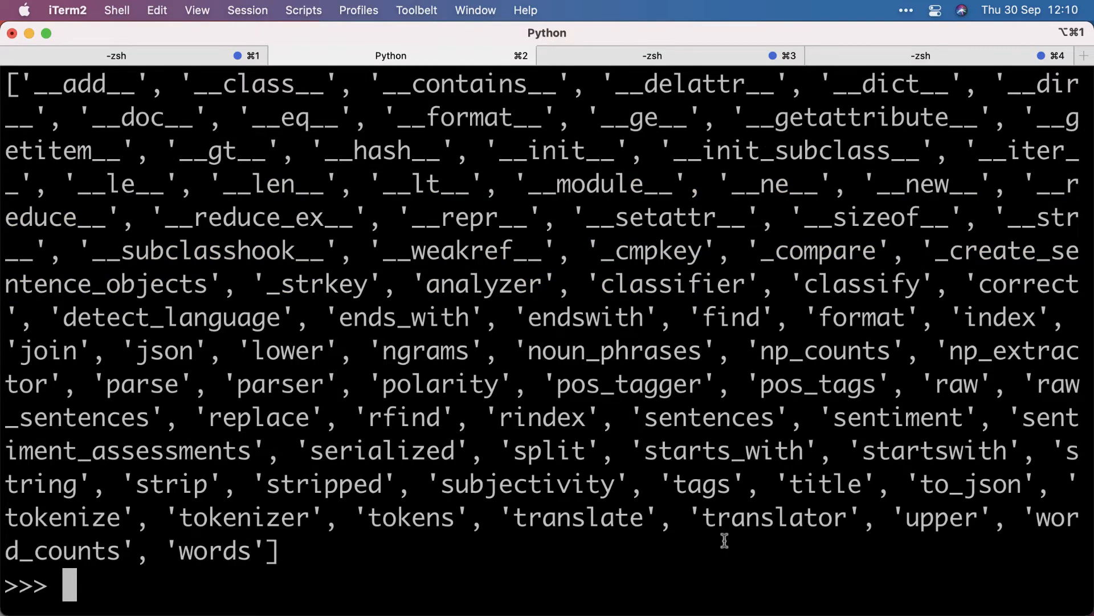
text(dir(TextBlob("this is great")))
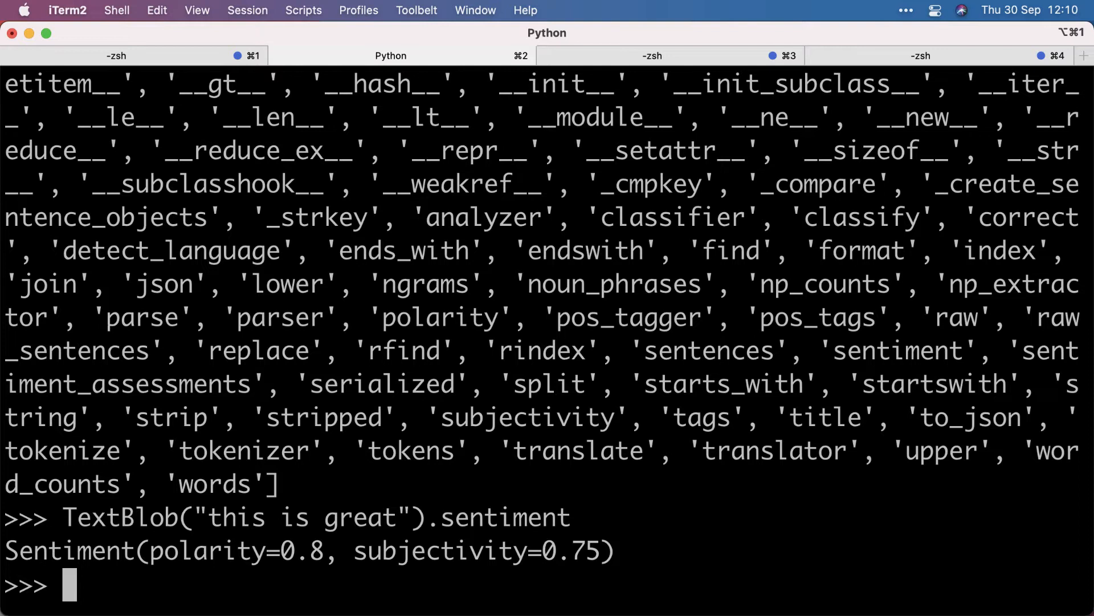
Step: Score sentiment for 'this is great', 'this sucks' (polarity -0.3), then try 'this is absolutely…'
text(TextBlob("this is great").sentiment)
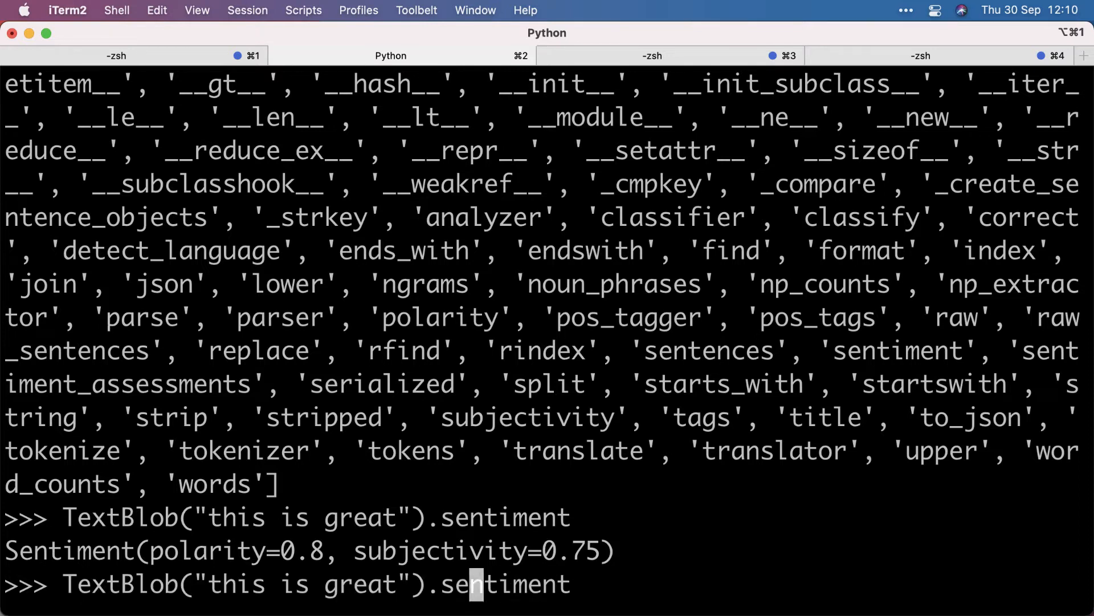
key(Backspace)
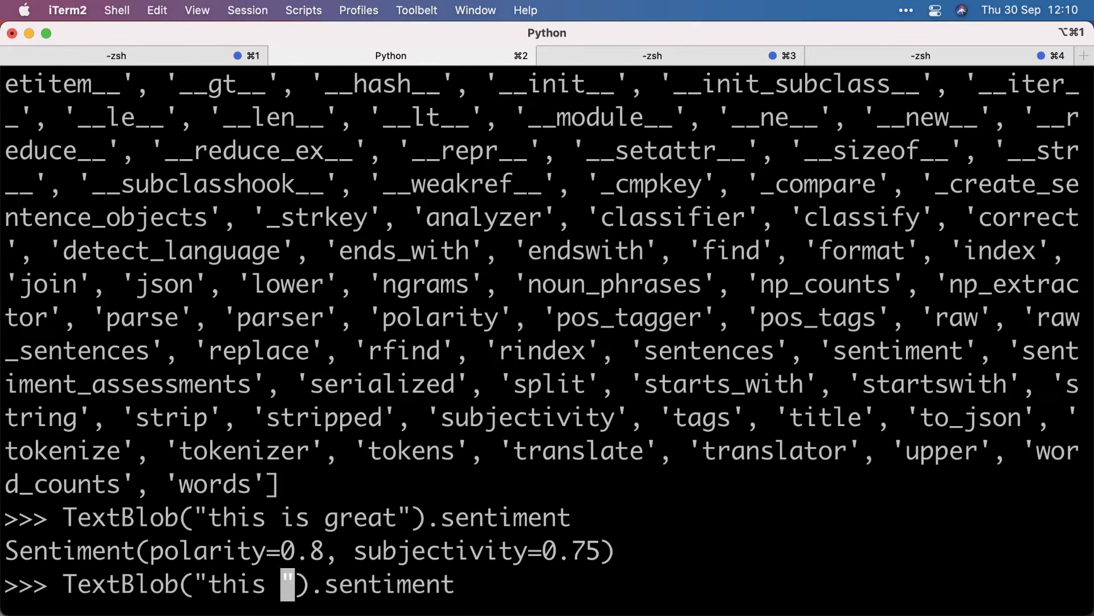
text(sucks")
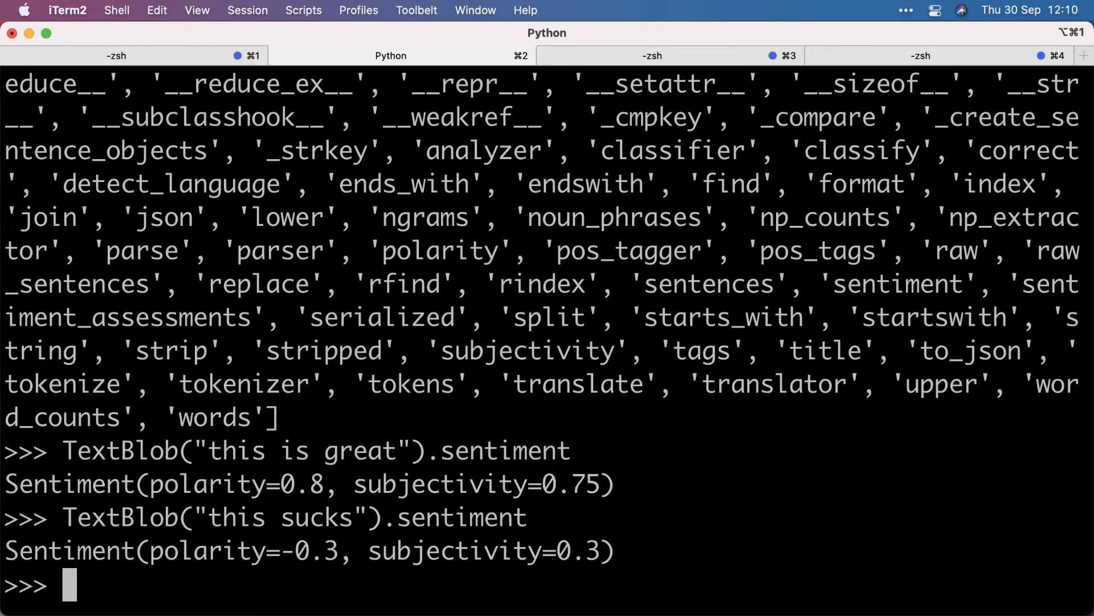
text(TextBlob("this sucks").sentiment)
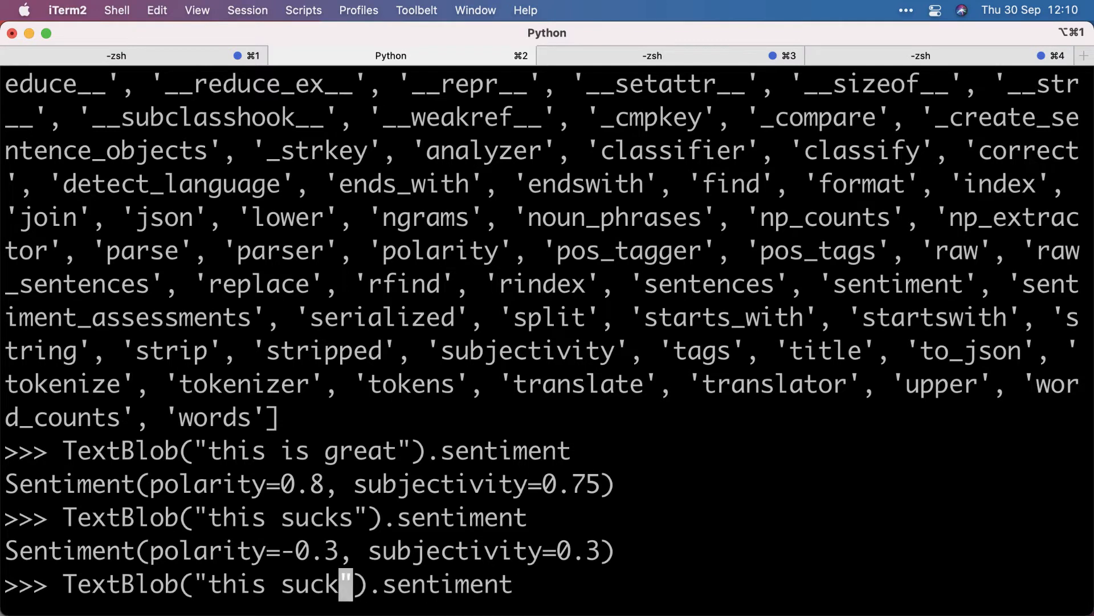
key(Backspace)
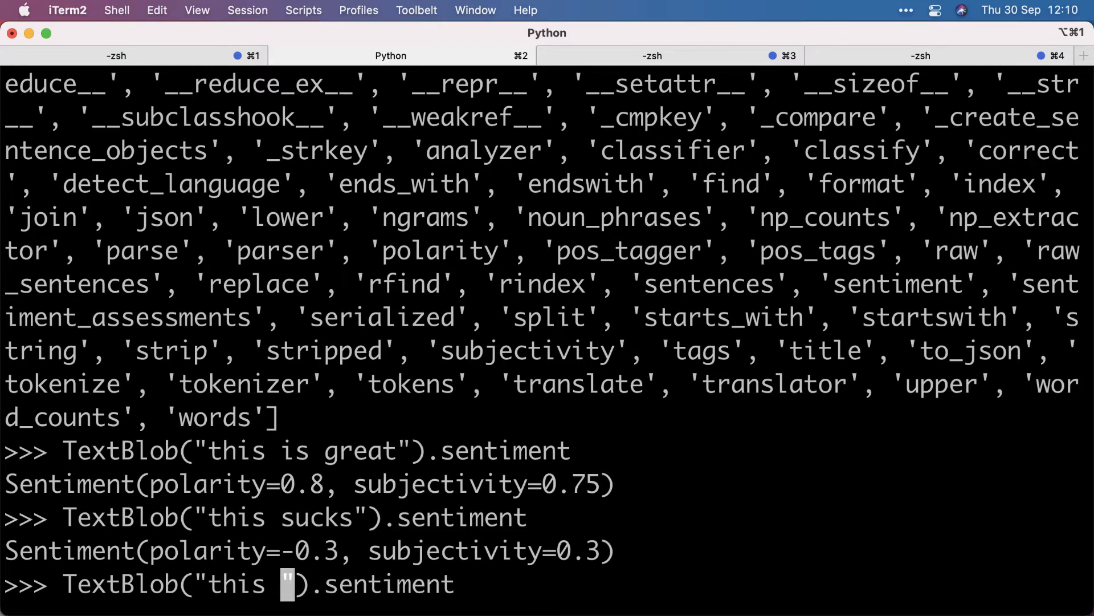
text(is absolutely)
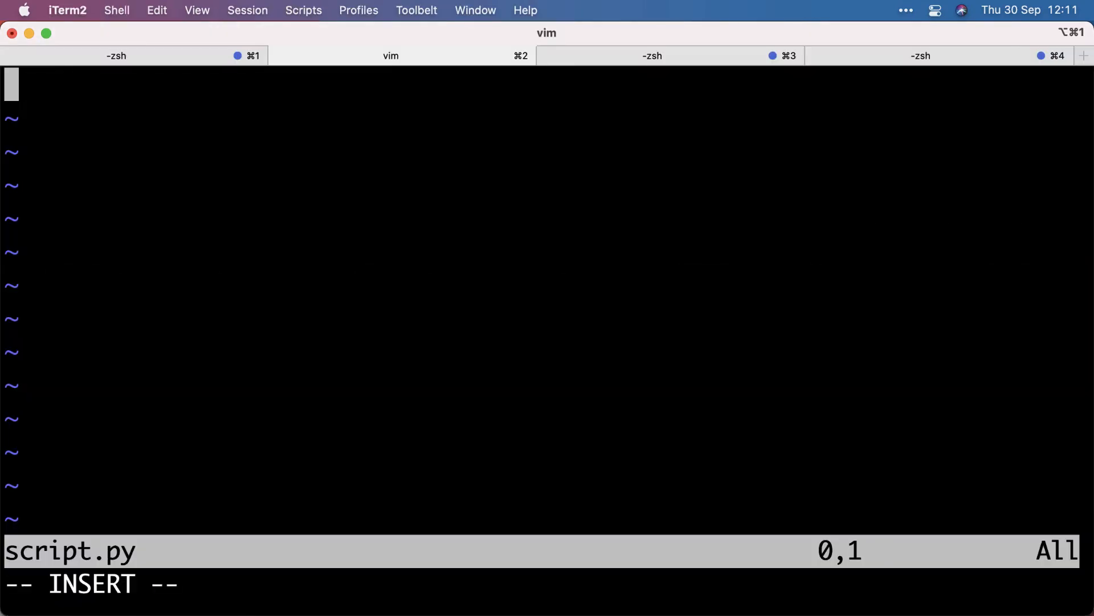
Step: Split the reviews string with .strip().splitlines() and import TextBlob in script.py
text(reviews = """)
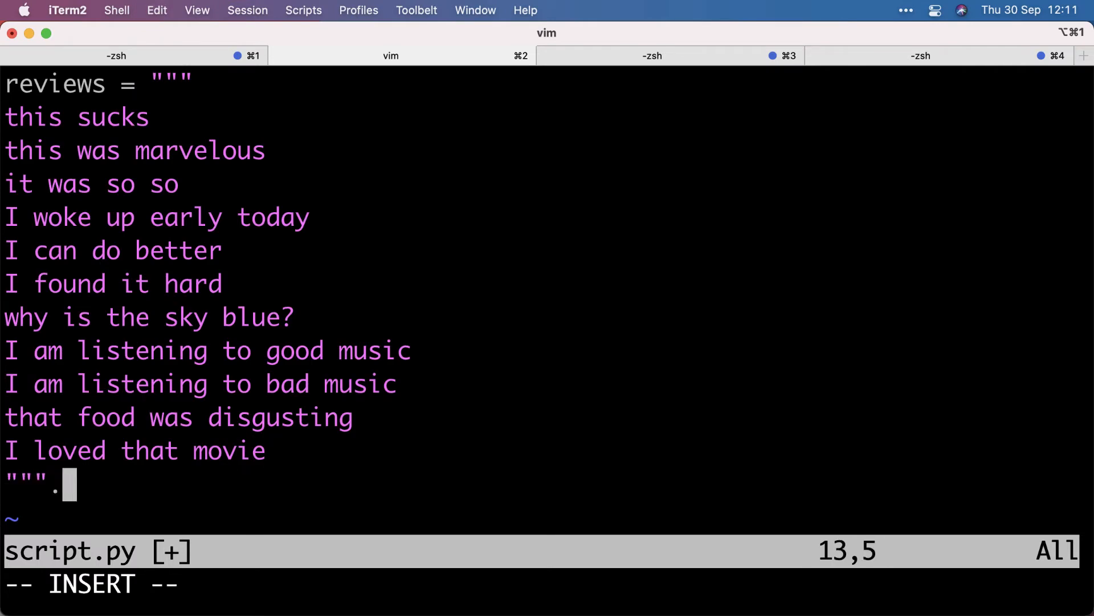
text(strip().)
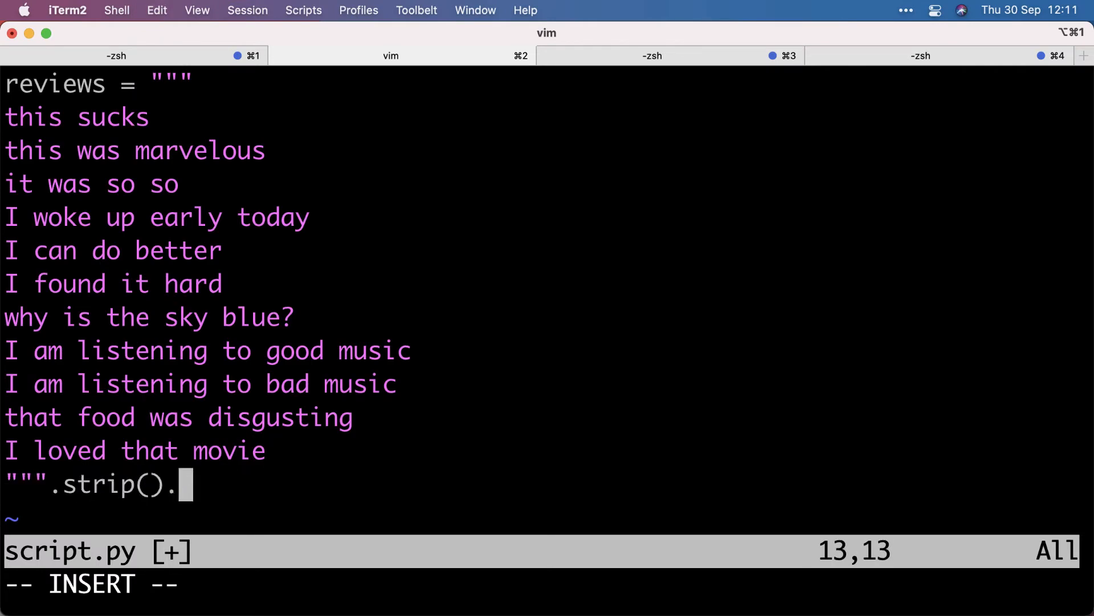
text(splitlines())
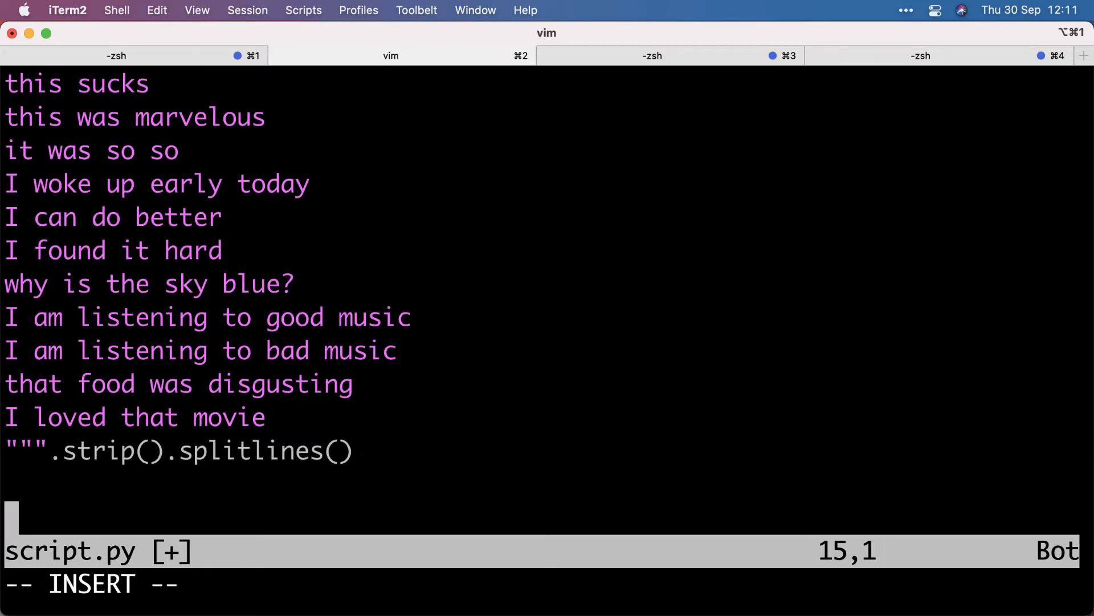
text(for)
text(from textblob import)
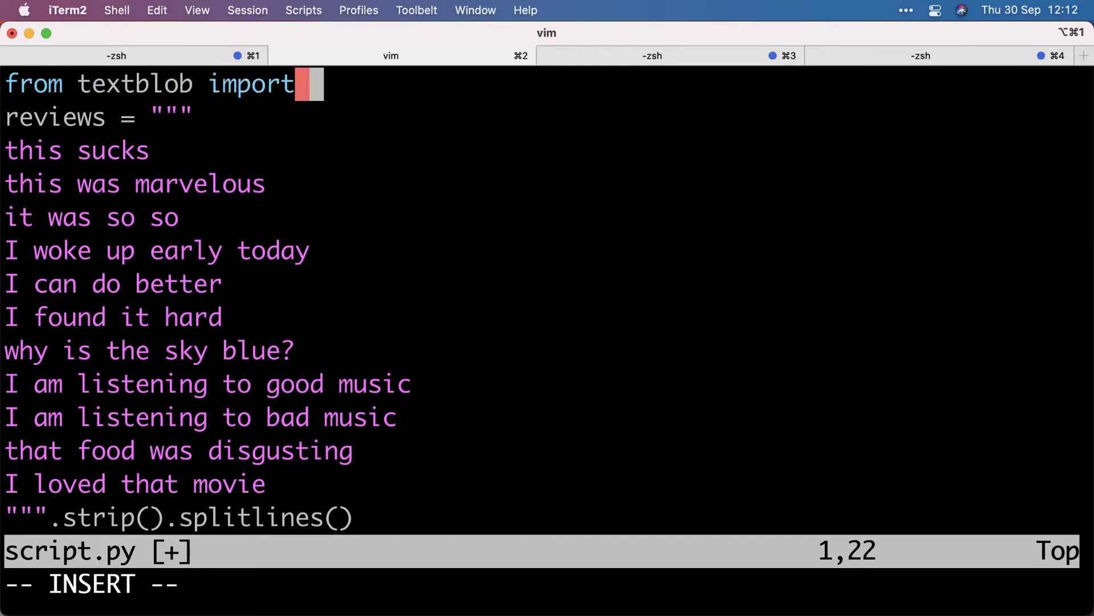
text(TextBlob)
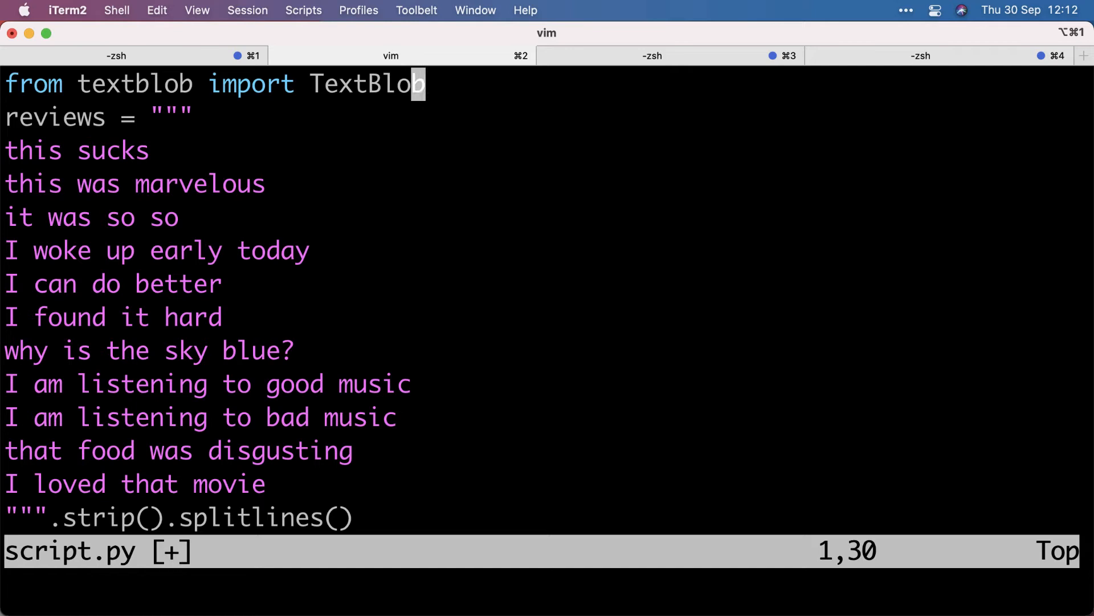
Step: Add a loop computing each review's TextBlob sentiment and printing review with sentiment
text(for)
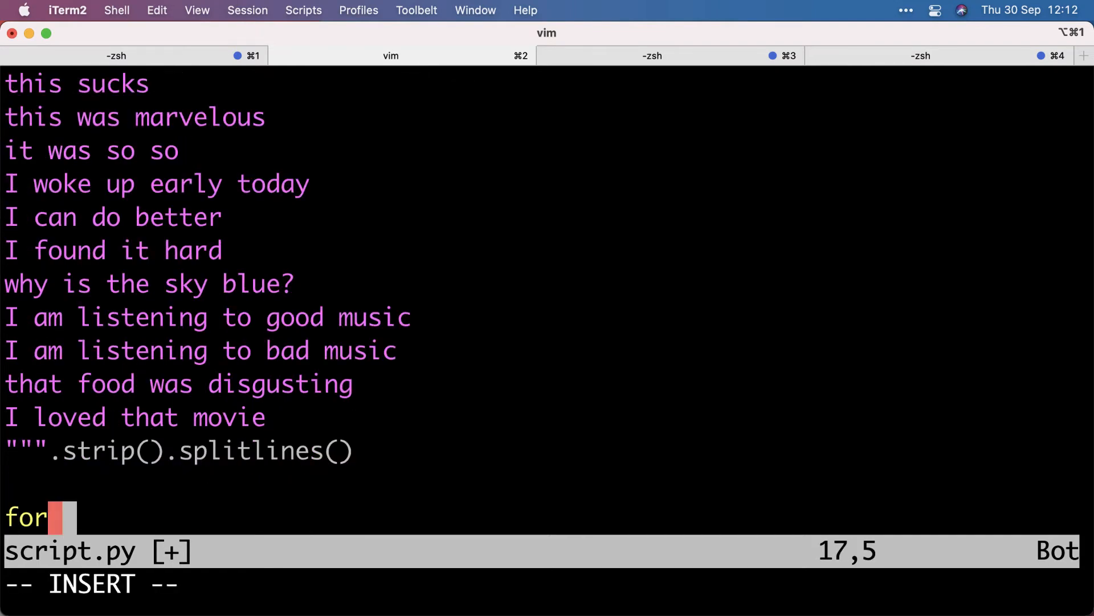
text(review in rebiew)
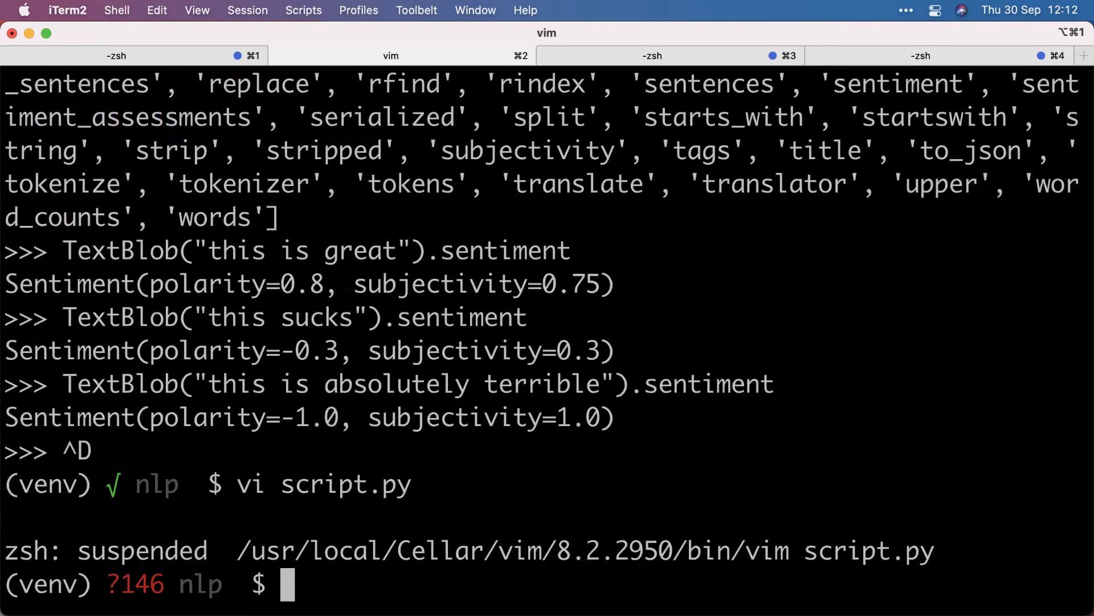
double_click(98, 383)
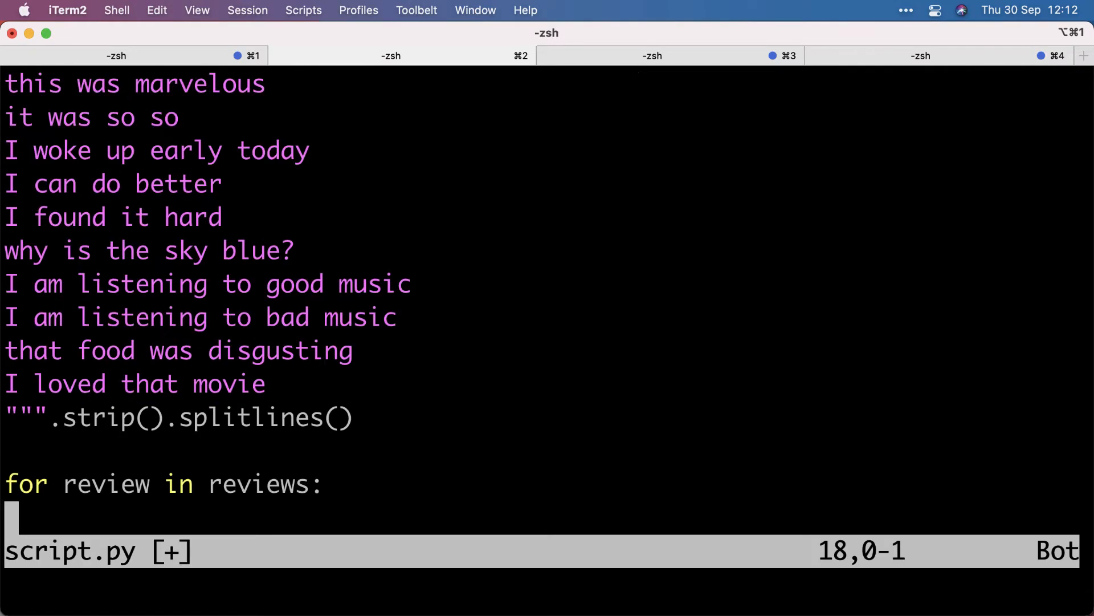
text(sentiment)
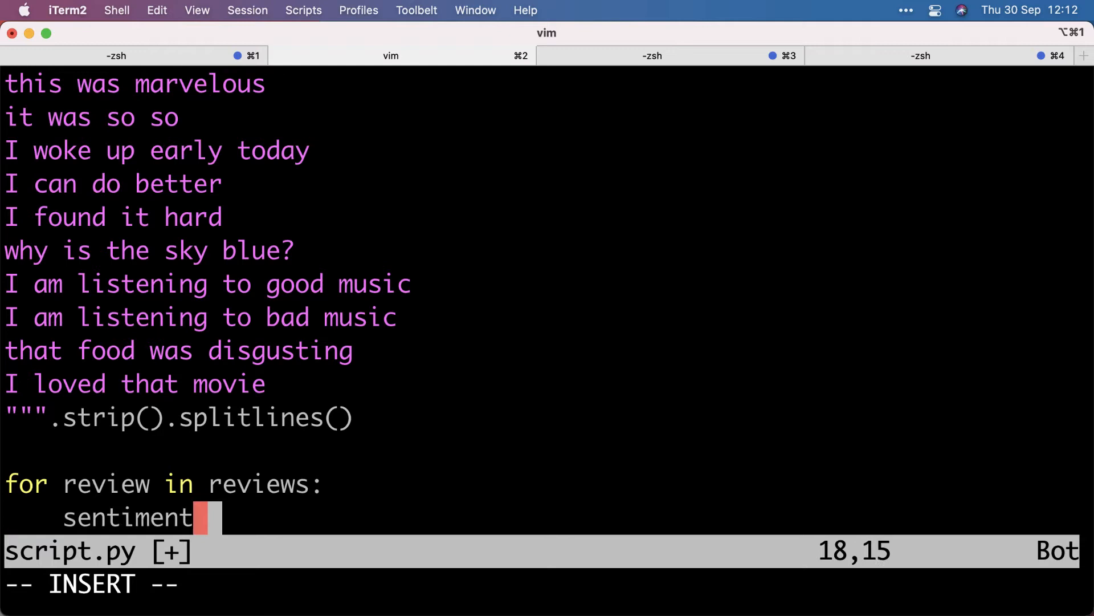
text(= TextBlob("this is absolutely terrible").sentiment)
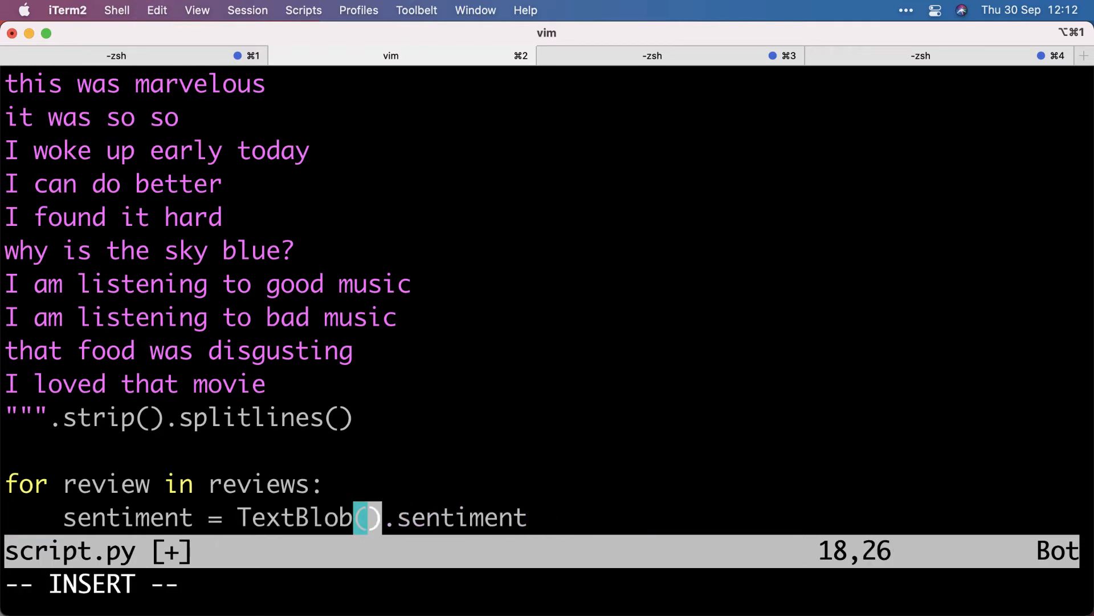
text(review)
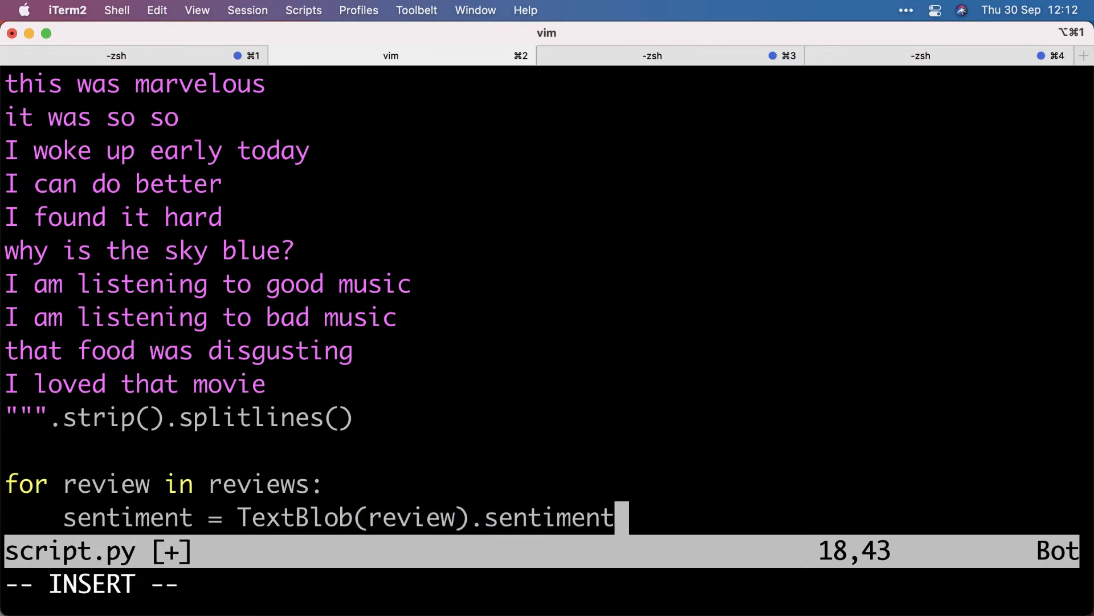
text(print(re)
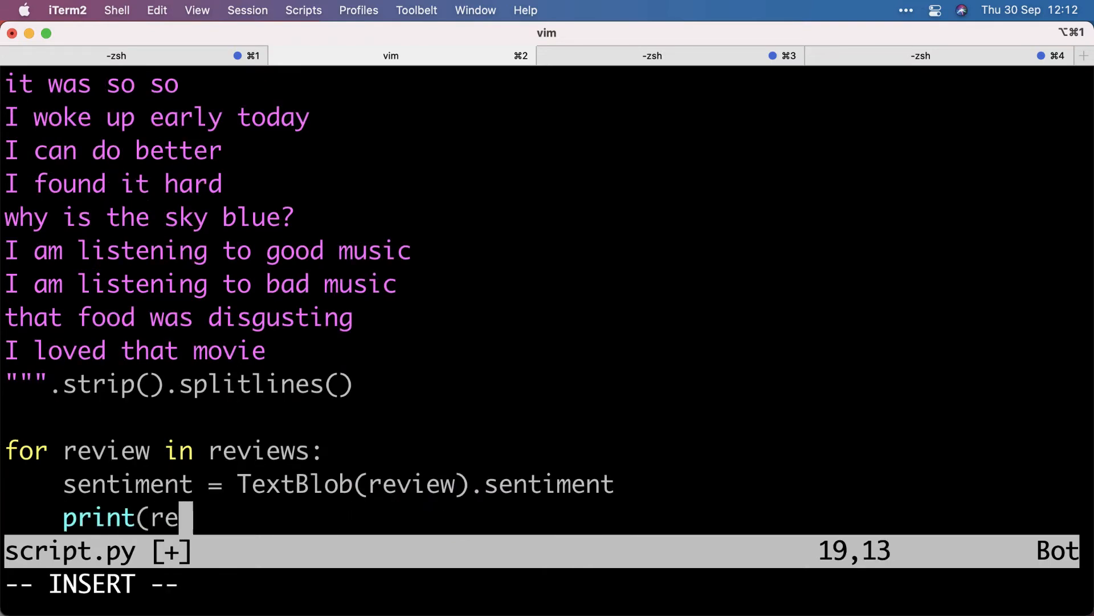
text(view, sentiment))
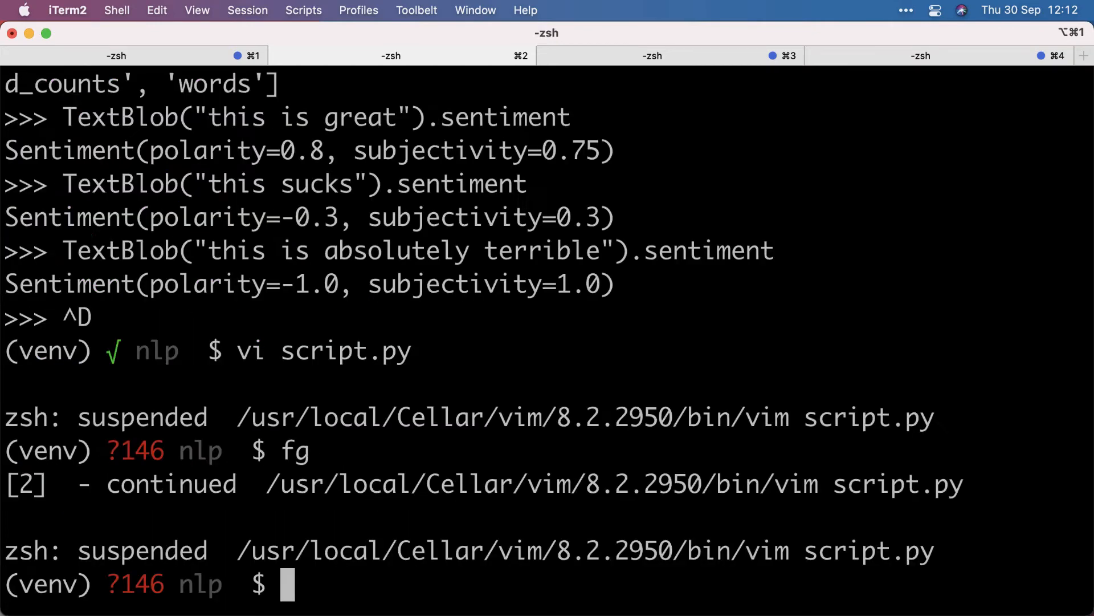
Step: Run python script.py and highlight a polarity value, e.g. 'this was marvelous' at 1.0
text(python script.py)
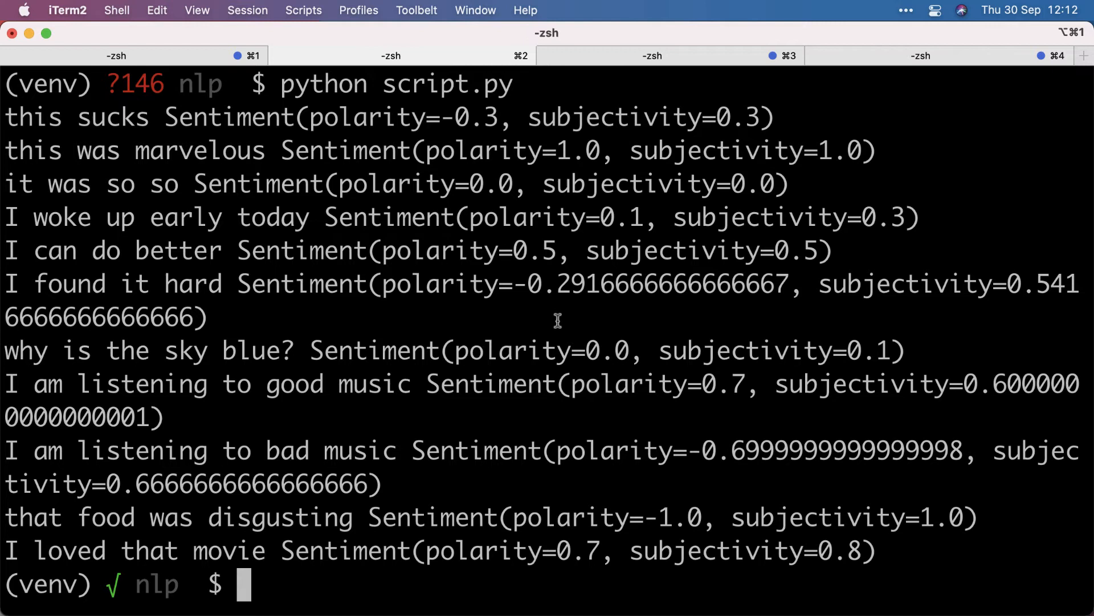
mouse_move(472, 116)
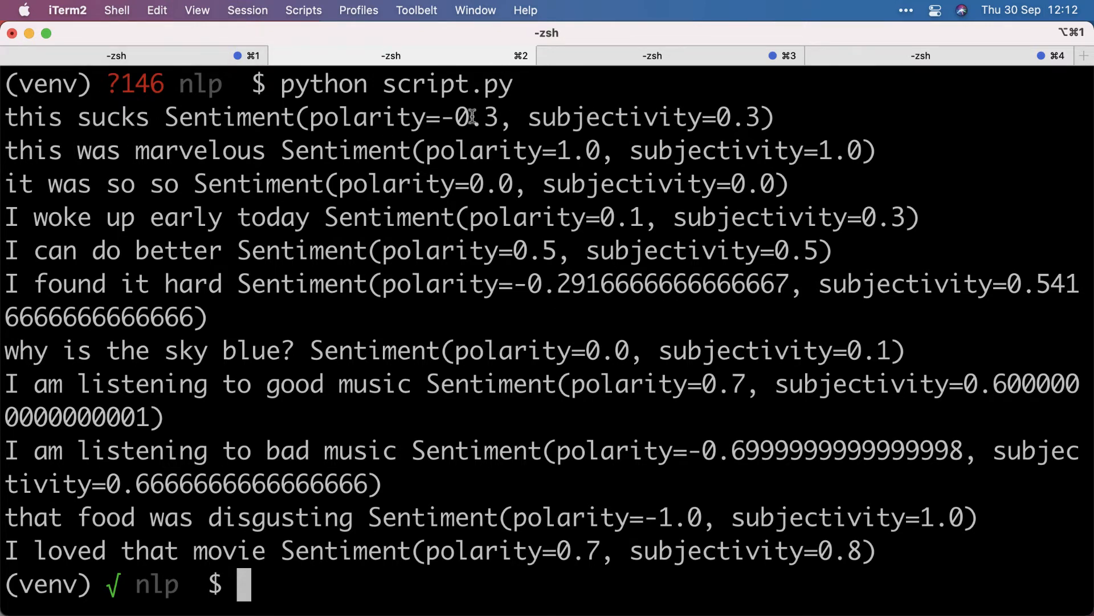
double_click(477, 116)
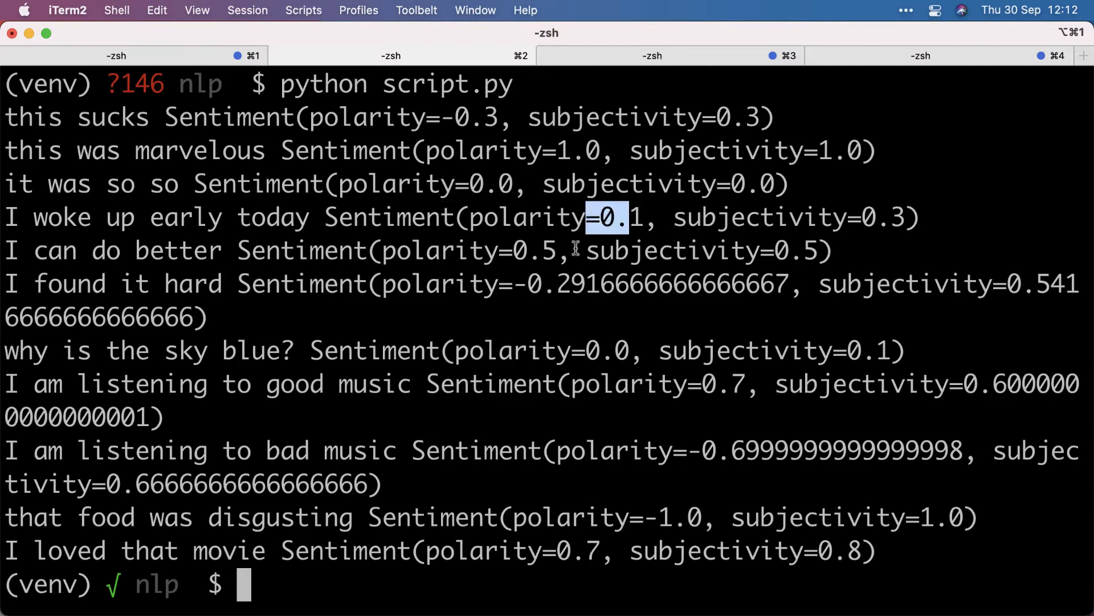
mouse_move(56, 251)
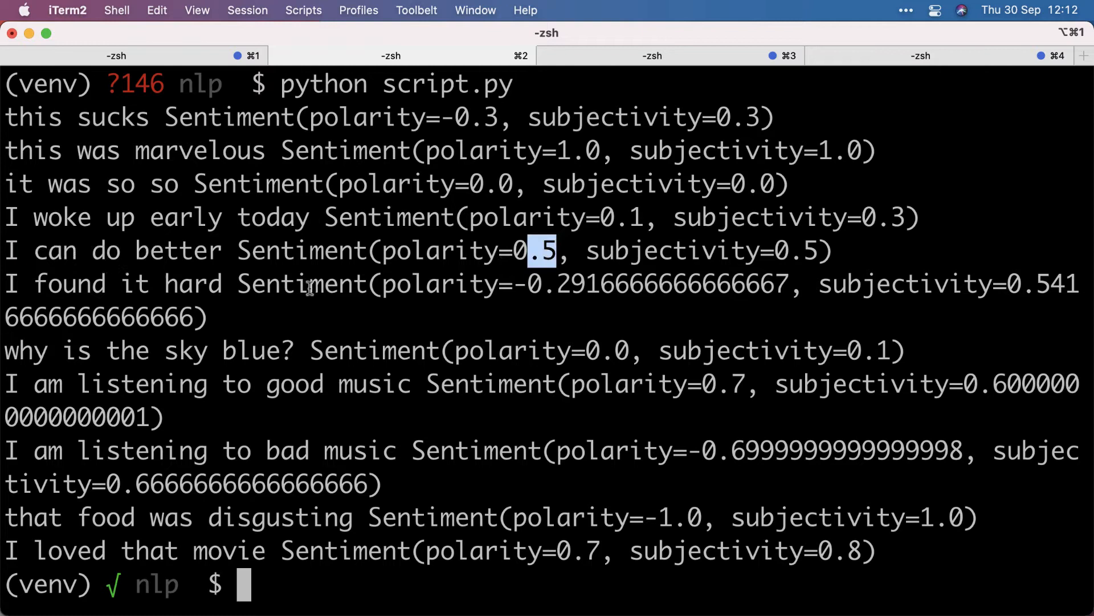
mouse_move(507, 283)
text(def mai)
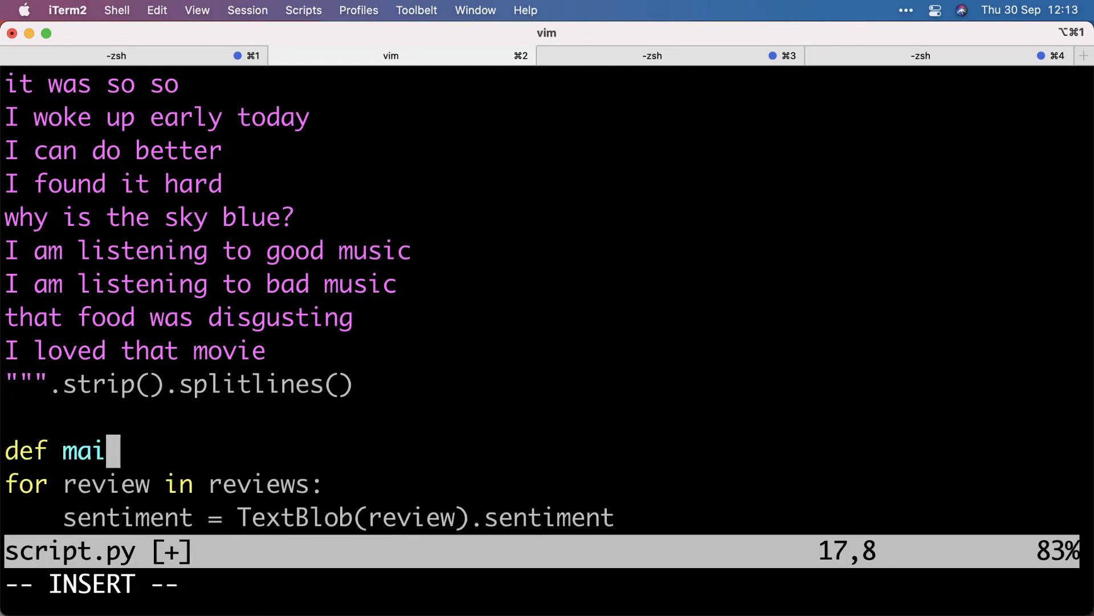
Step: Wrap the scoring loop in a function that collects and returns a scores list, called under main
text(n(revi)
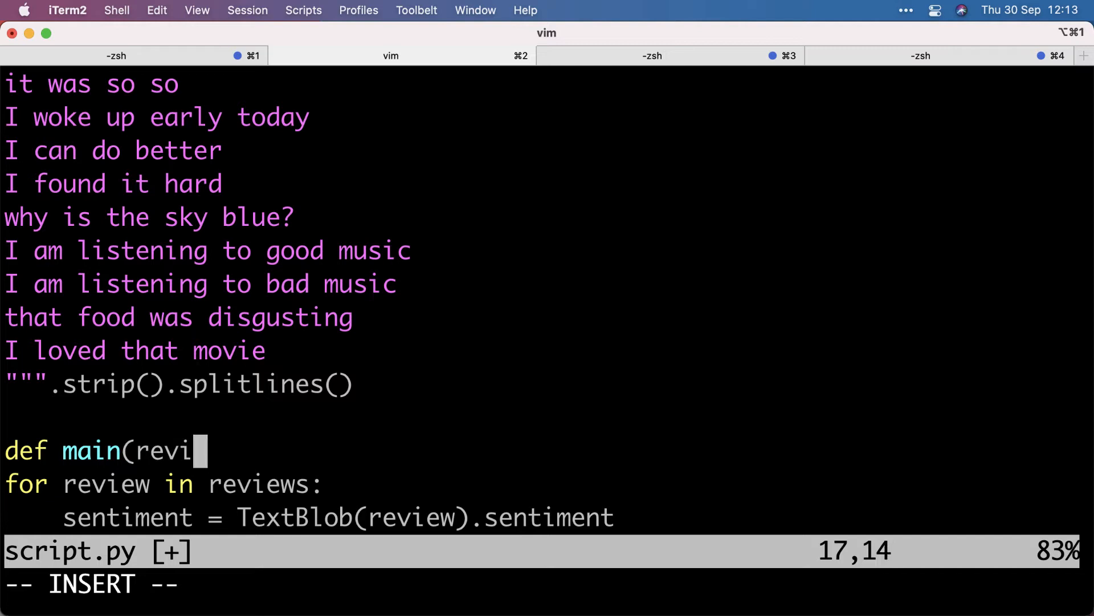
text(ews=re)
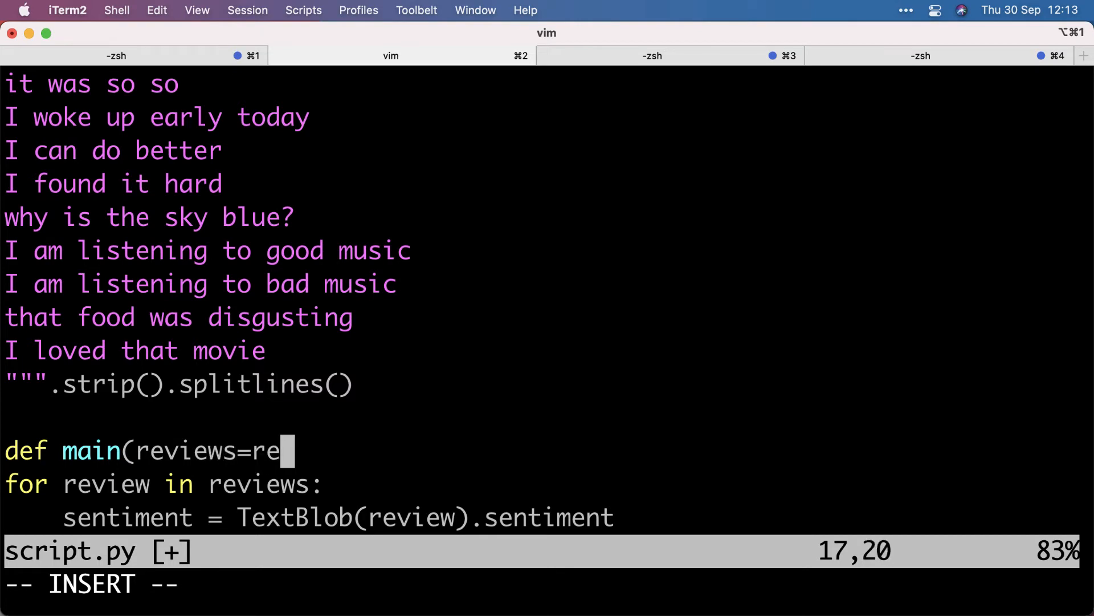
text(views):)
text(sc)
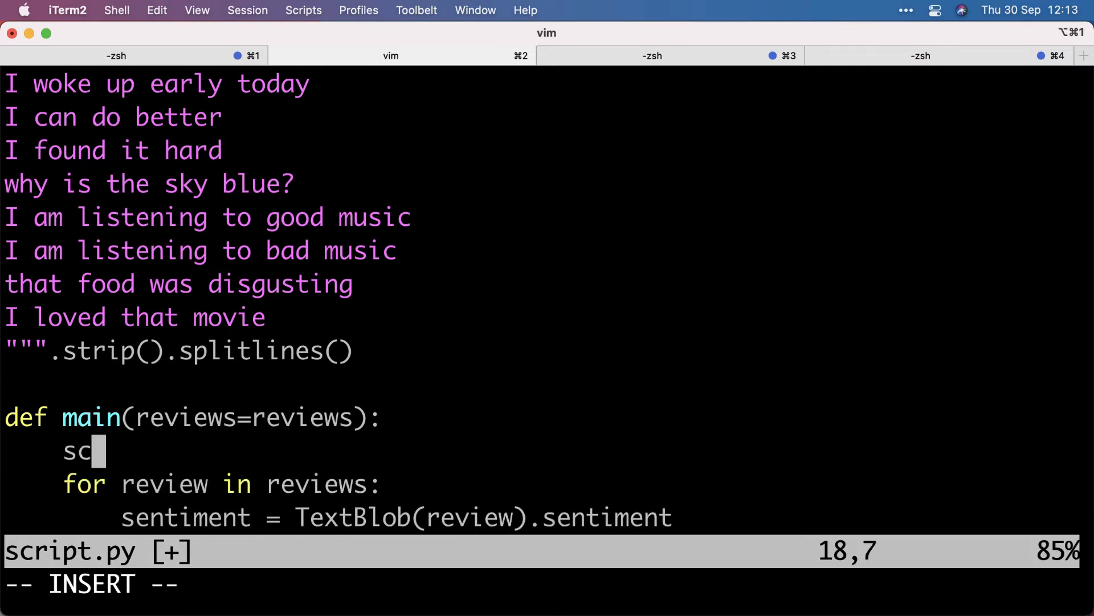
text(ores = [])
text(s(review, sentiment)
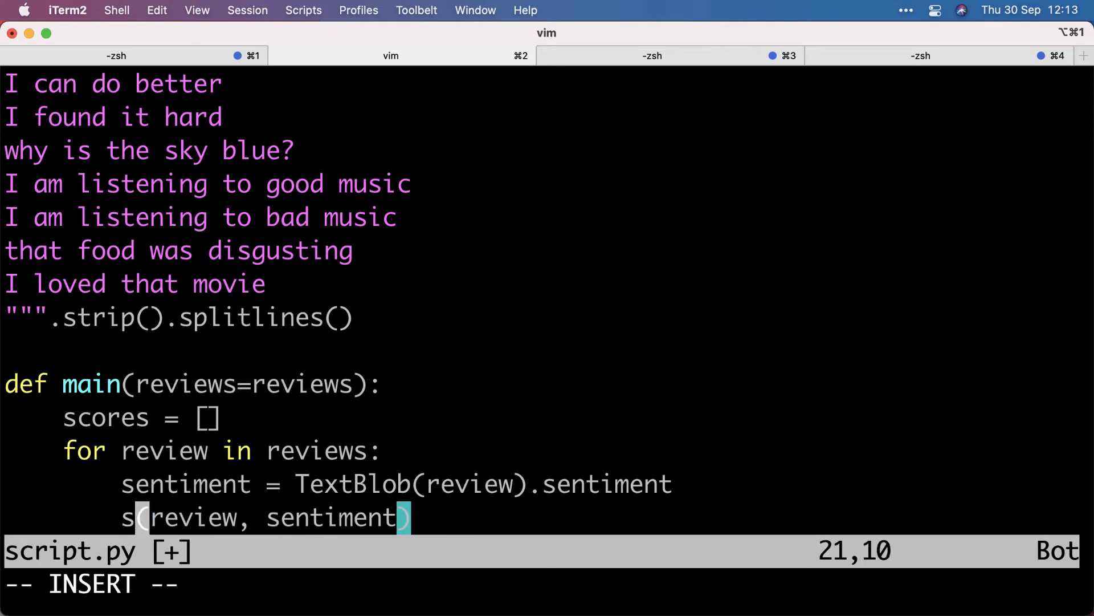
text(cores.append()
text(return)
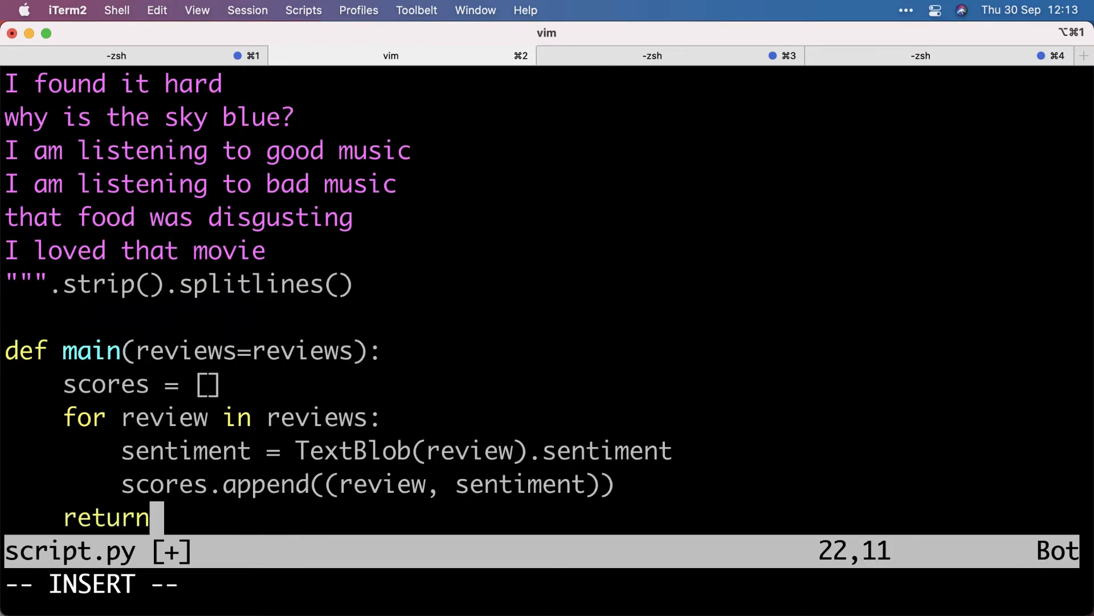
text(scores)
text(if __name__ == "__main__":)
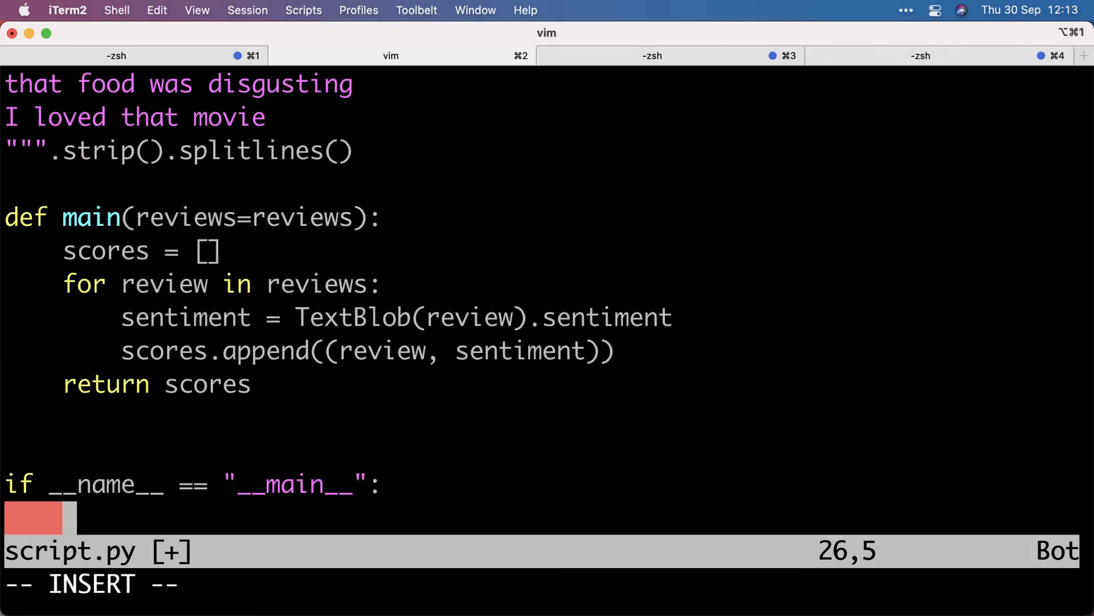
text(main())
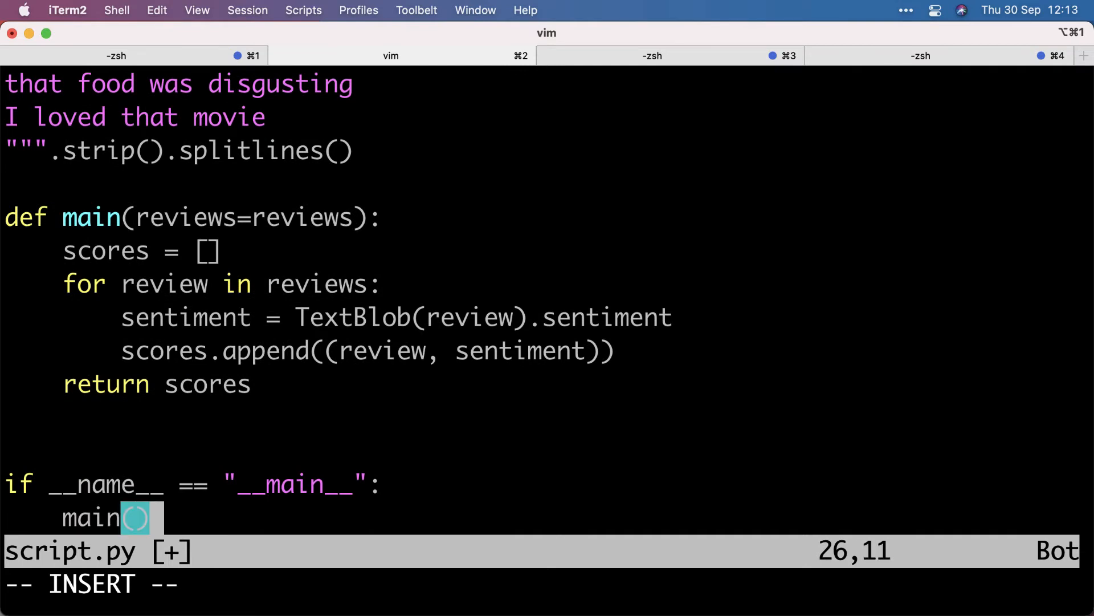
key(Escape)
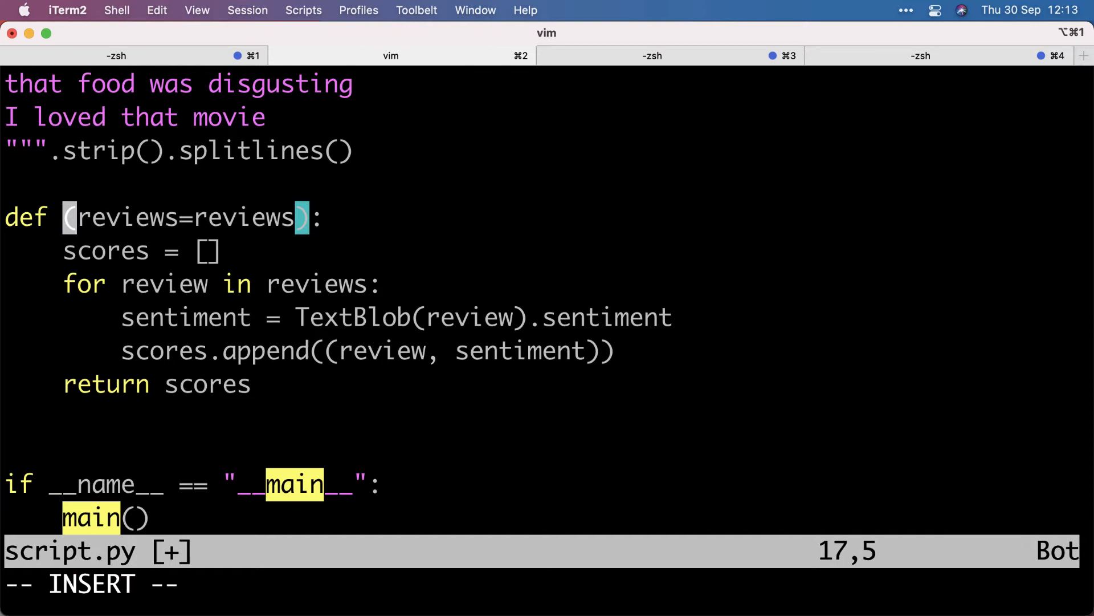
Step: Rename the call to get_reviews() and loop over it with print(review)
text(get_reviews)
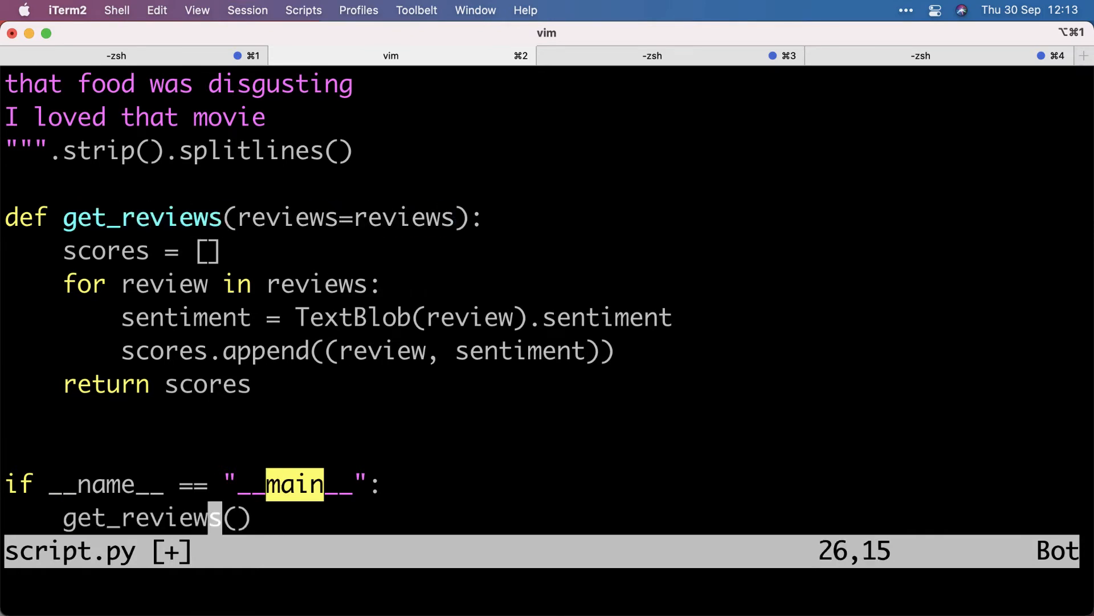
text(for)
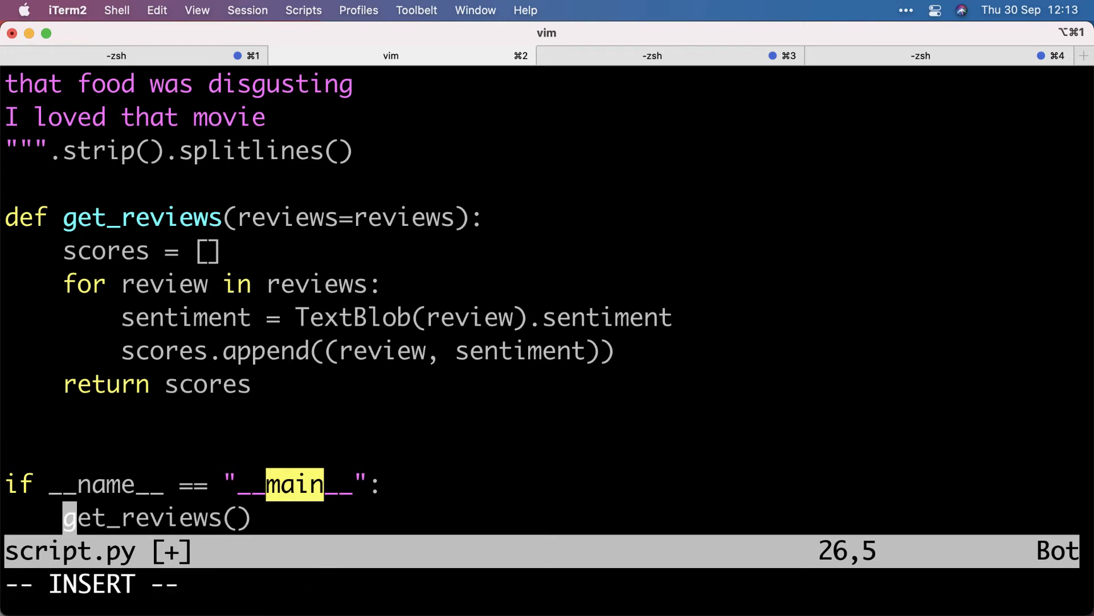
text(for review in)
text(p)
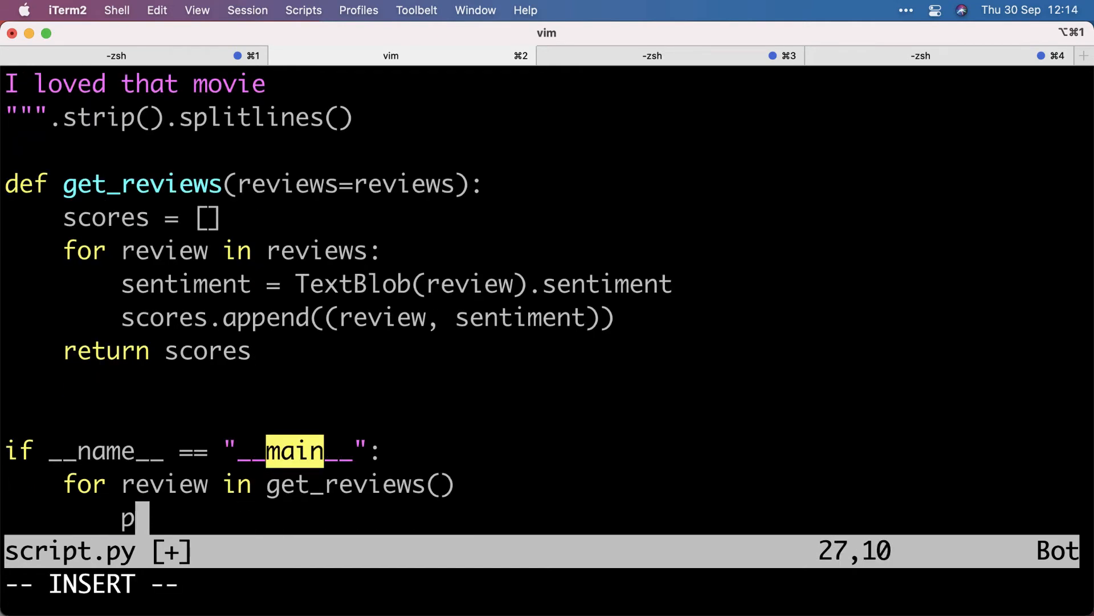
text(rint(review))
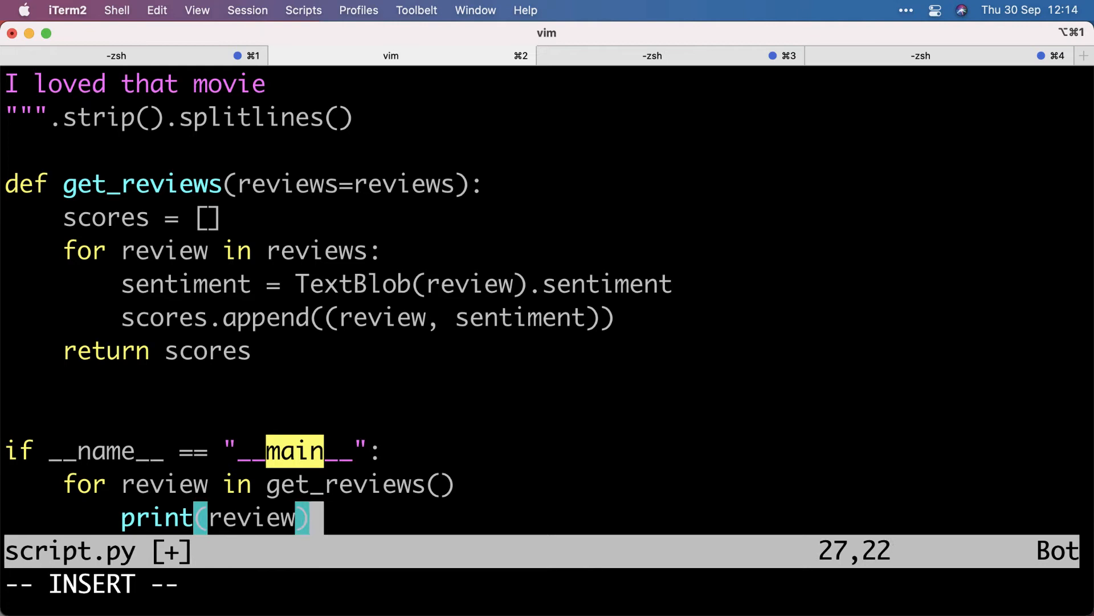
key(Escape)
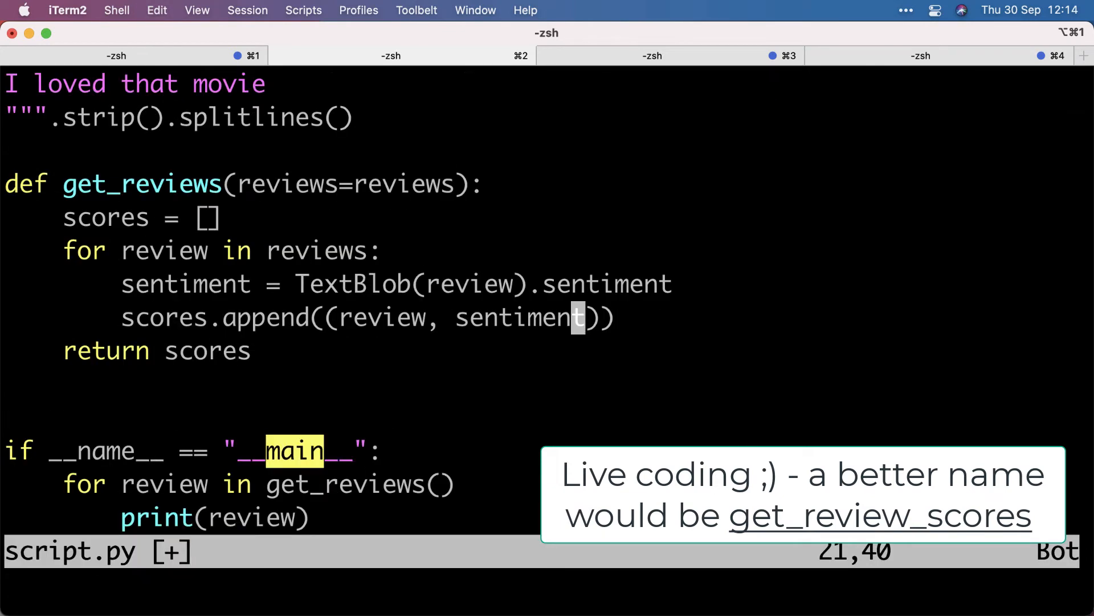
Step: Keep only .polarity, sort scores with key=lambda x: x[1], and dismiss the save syntax error
text(.polarity)
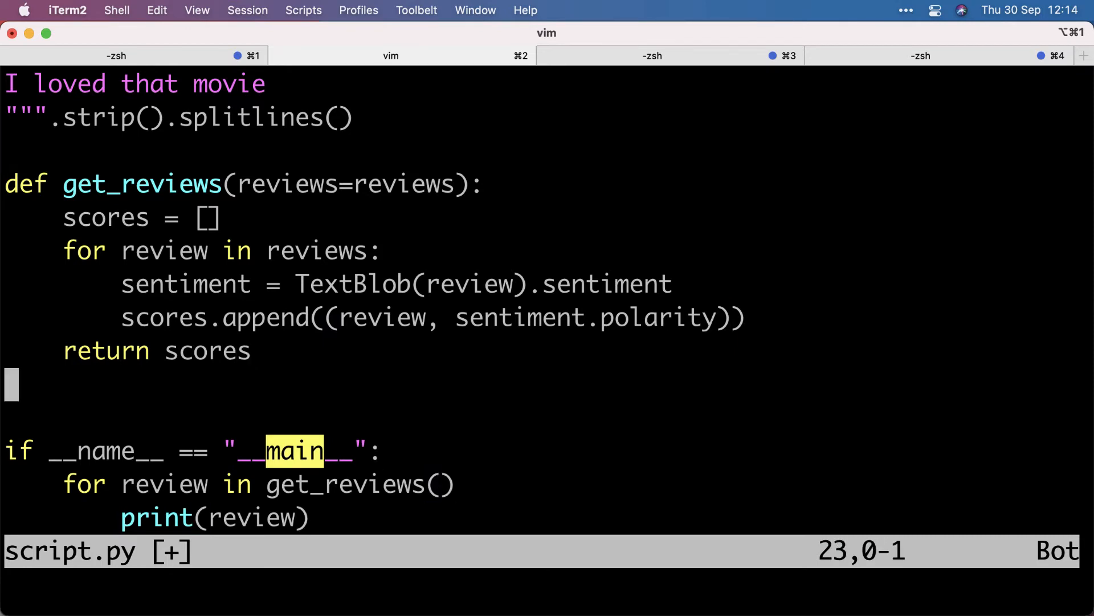
text(.sort)
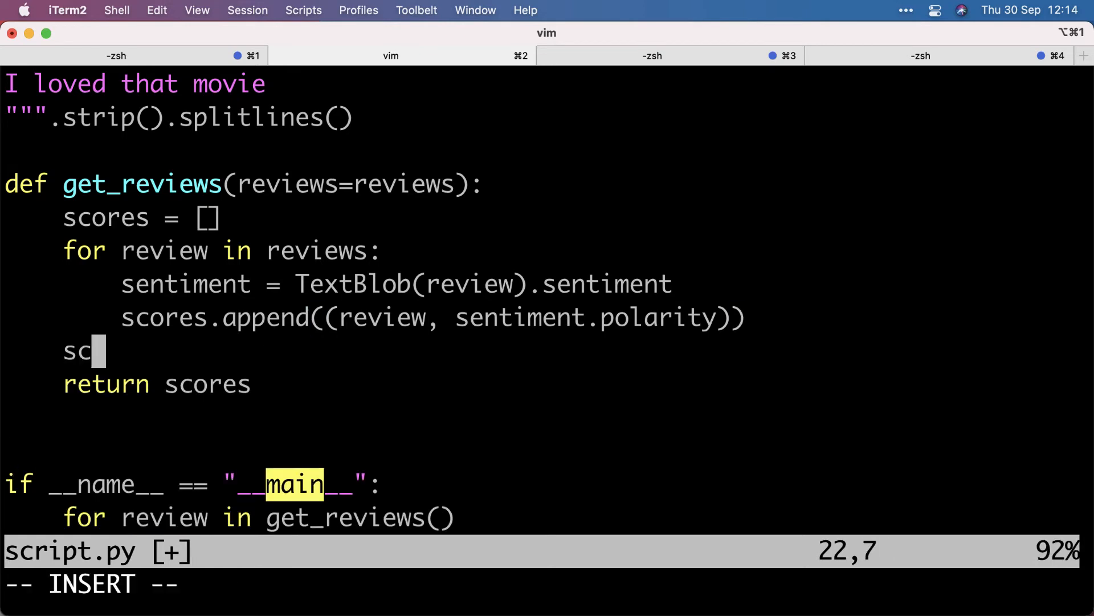
text(ores.sort(ke)
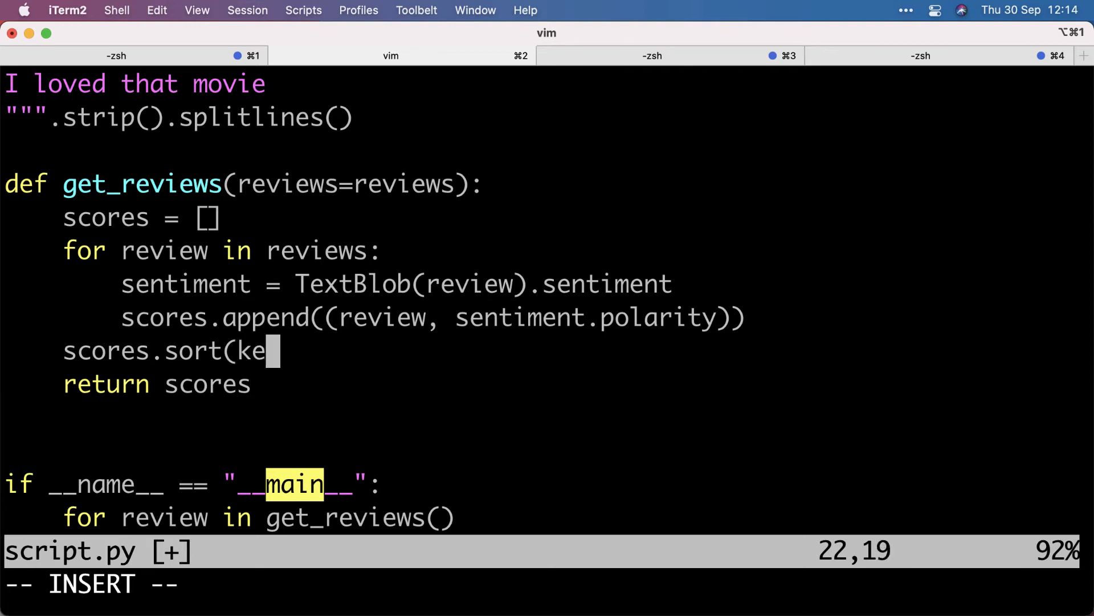
text(y=lambda)
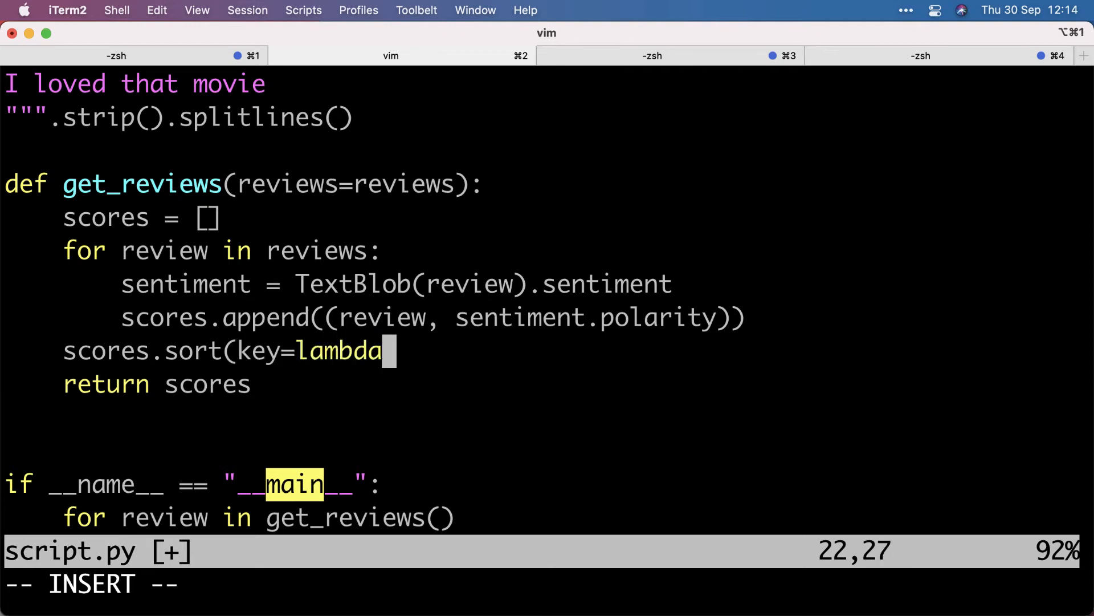
text(x)
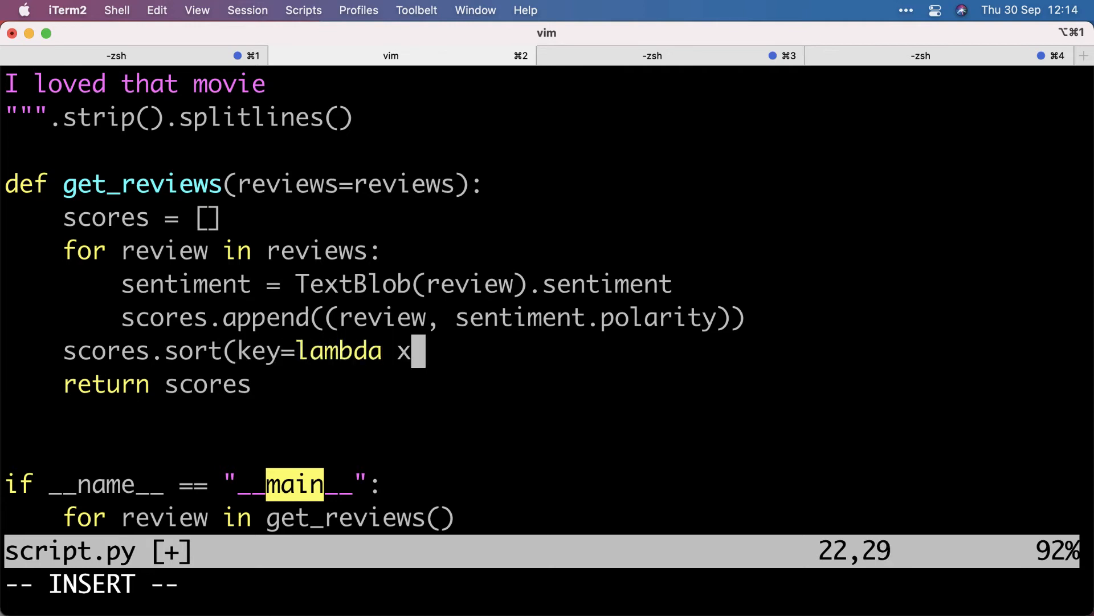
text(: x)
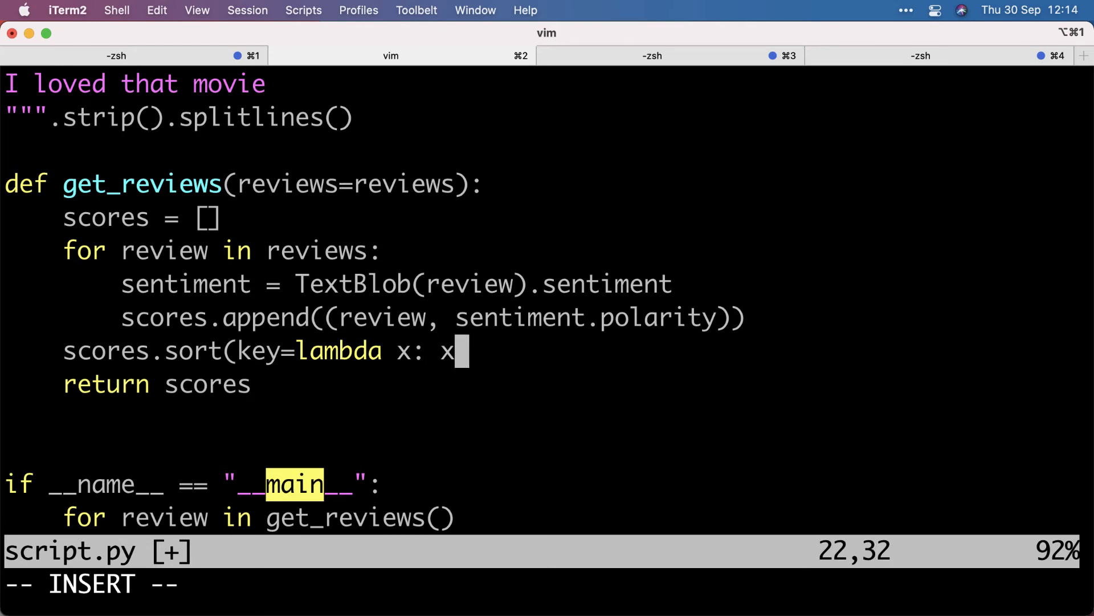
text([1]))
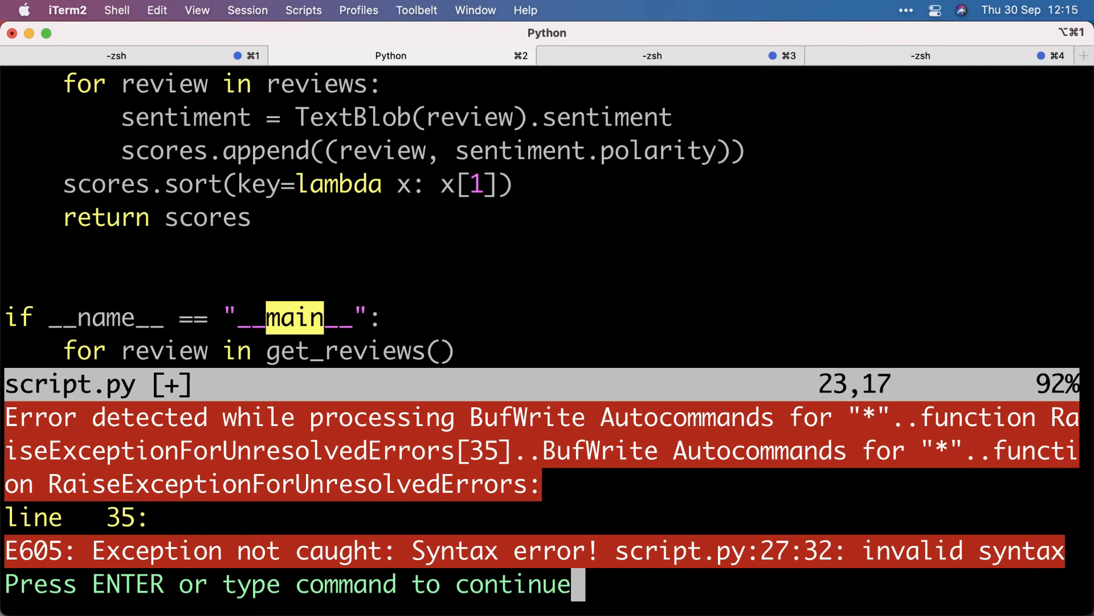
key(enter)
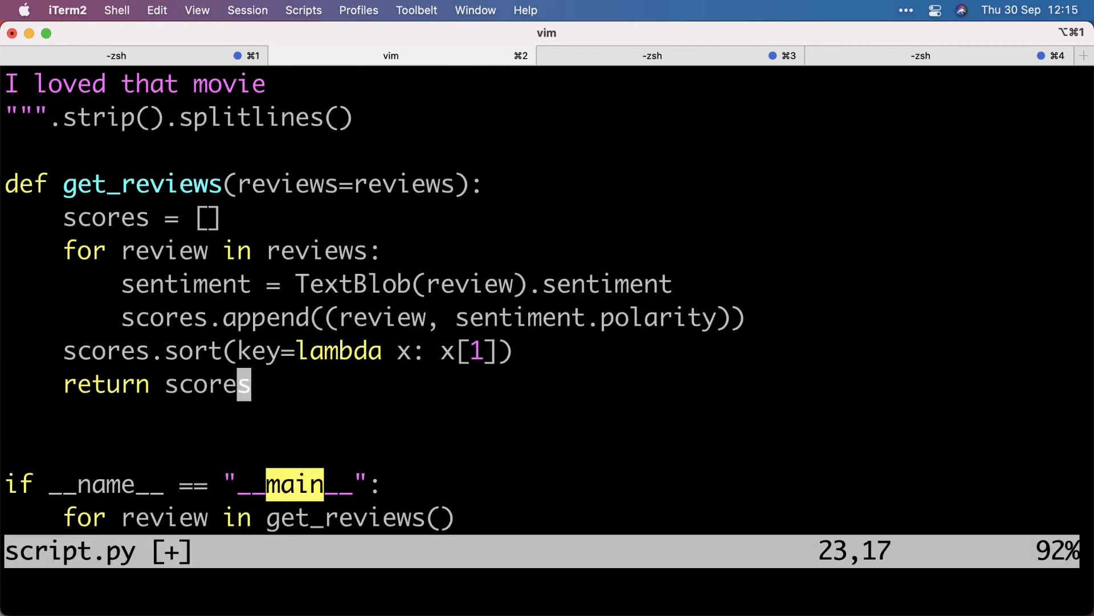
Step: Fix the print(review) loop and run the script, listing 'that food was disgusting' first
text(print(review))
text(python script.py)
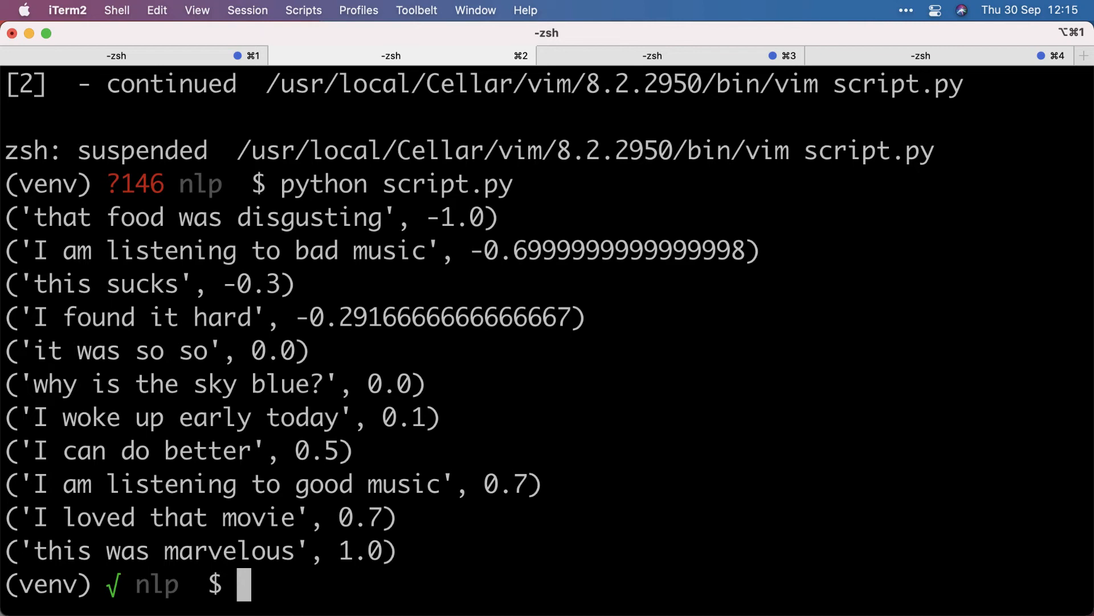
Step: Copy reviews.txt from /Users/bbelderbos/code/nlp-textblob, resume vim, and drop the inline review list
text(cp /Users/bbelderbos/code/nlp-textblob)
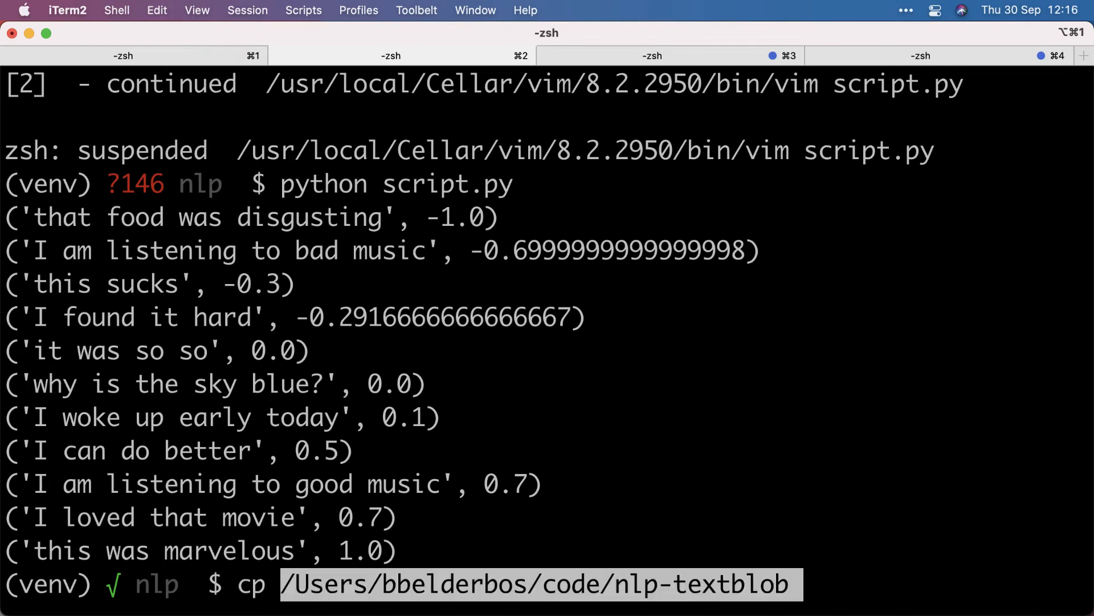
text(/reviews,)
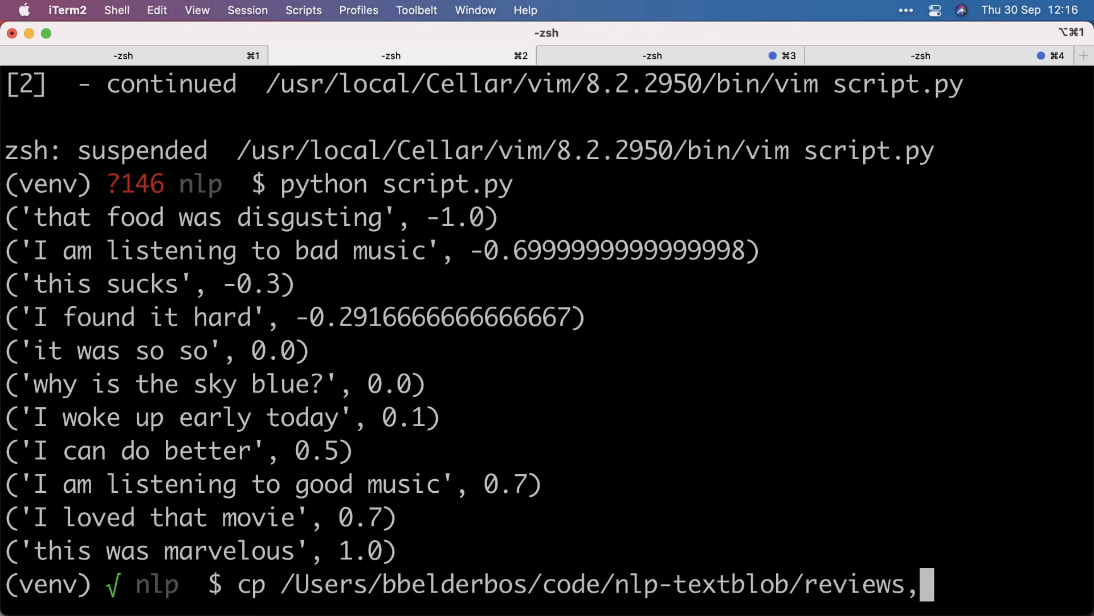
text(.txt)
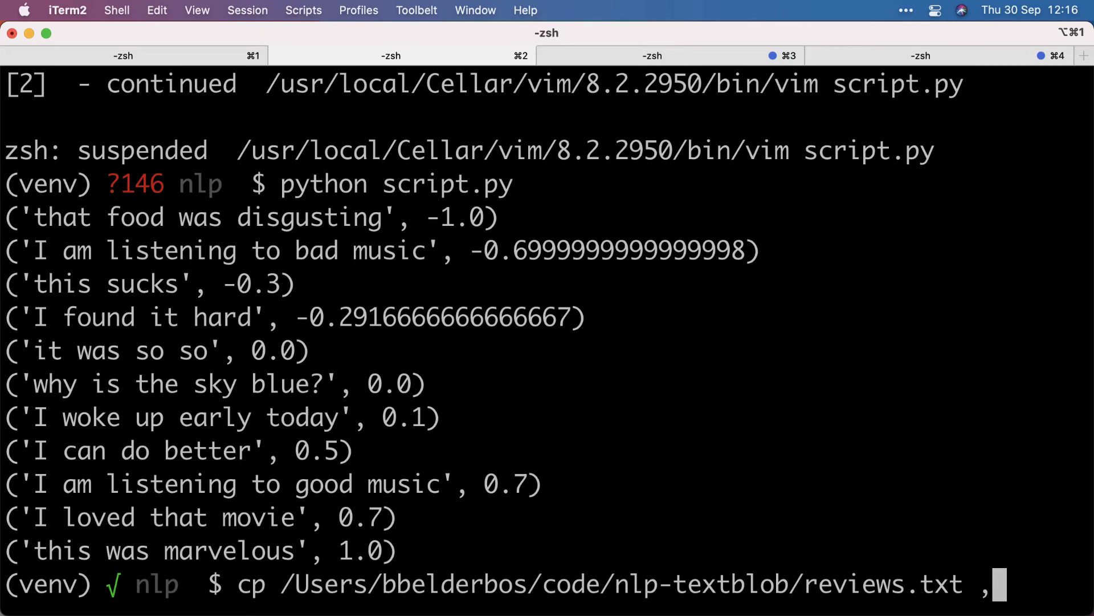
text(f)
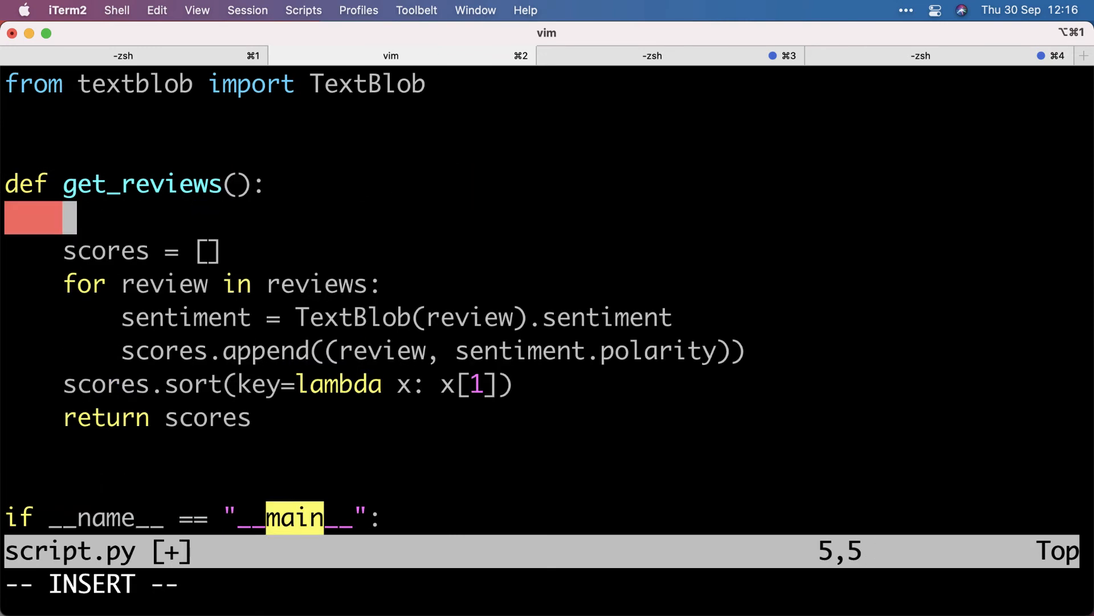
Step: Add a _get_reviews(file="reviews.txt") helper used by get_reviews, save, and suspend vim
text(reviews)
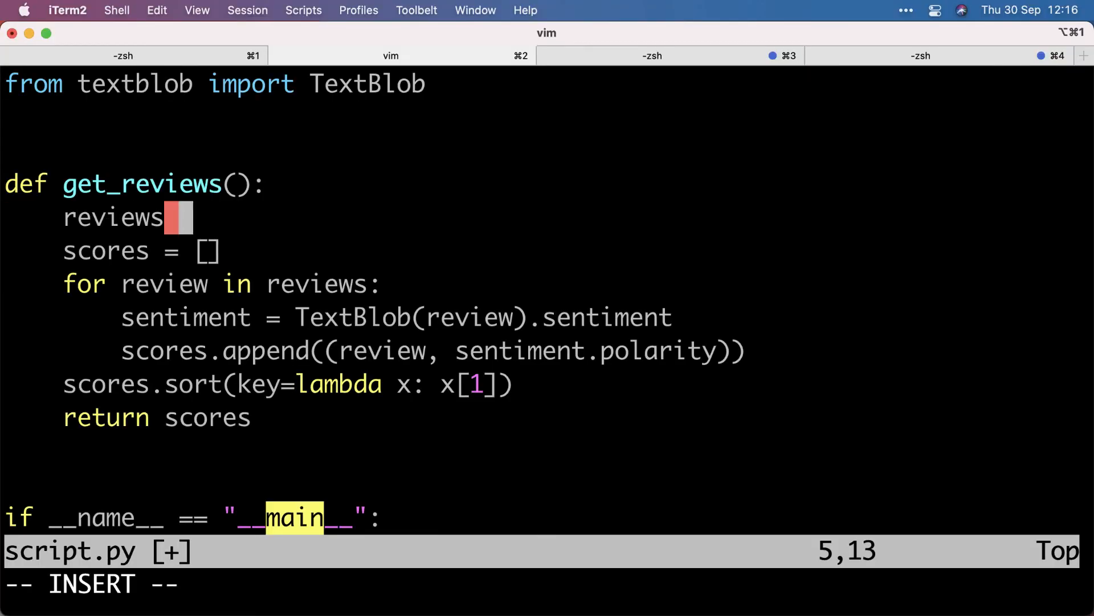
text(= _get_reviews()
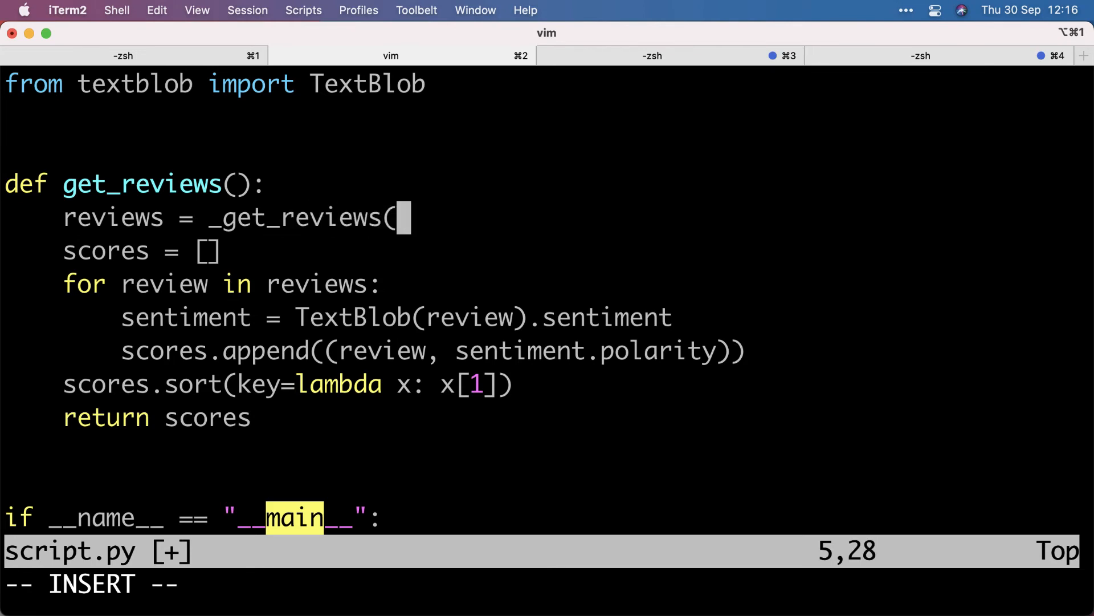
text(def _get_reviews(file=)
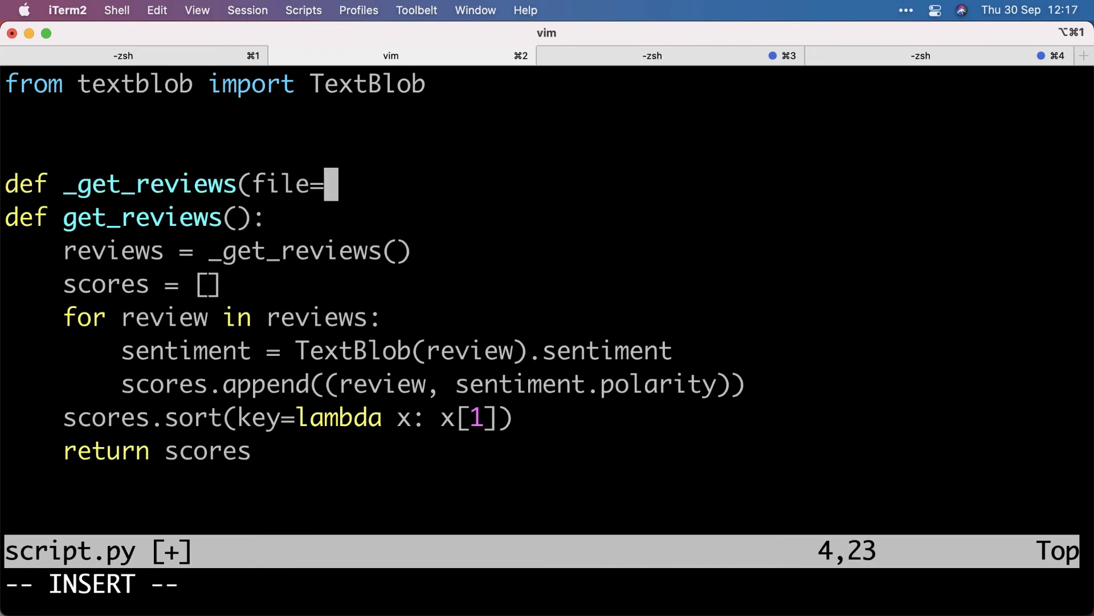
text("reviews.txt"):)
text(with open(file) as f:)
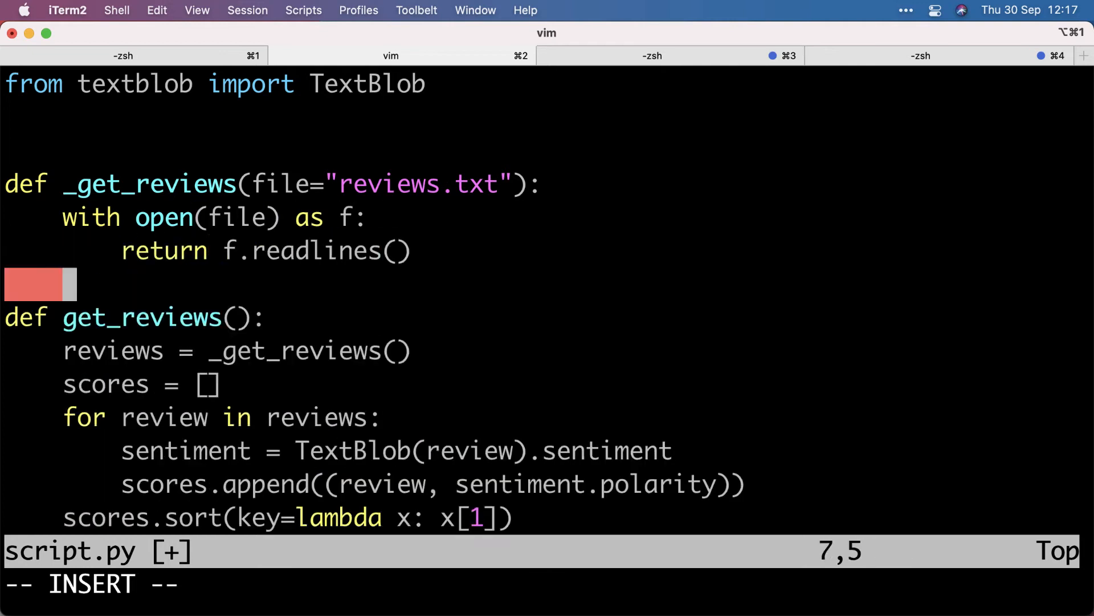
key(Escape)
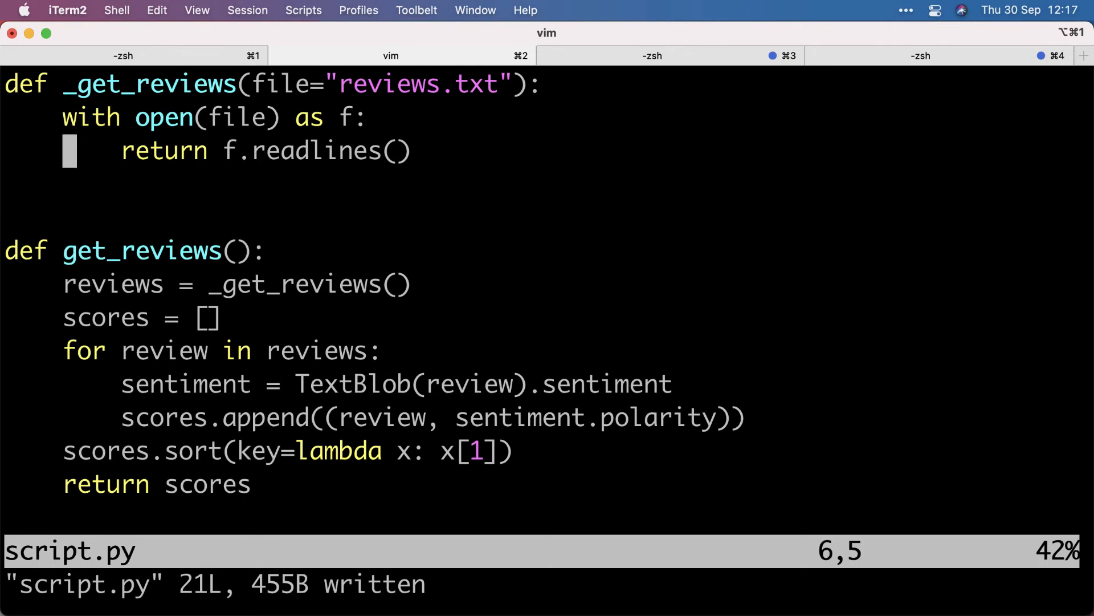
key(V)
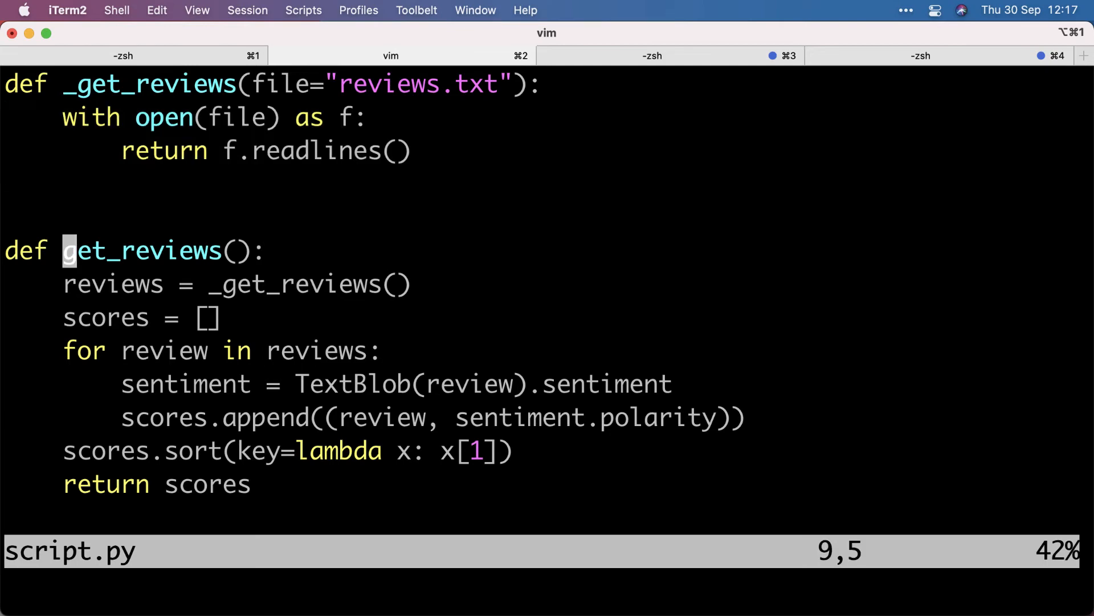
key(ctrl+z)
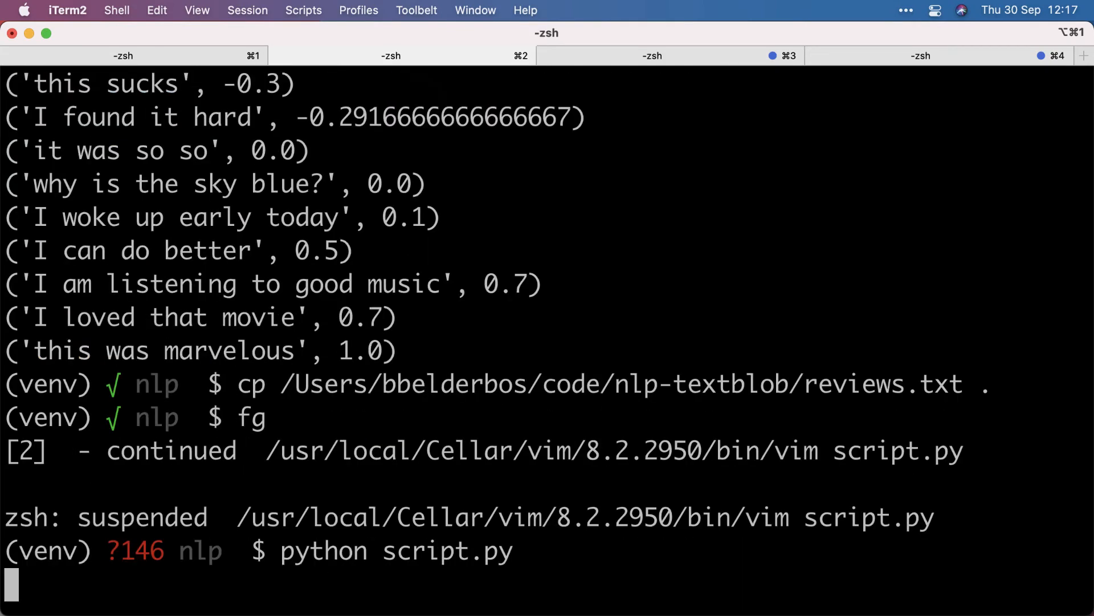
Step: Run python script.py piped through more to page the reviews.txt polarity scores, -1.0 first
key(Return)
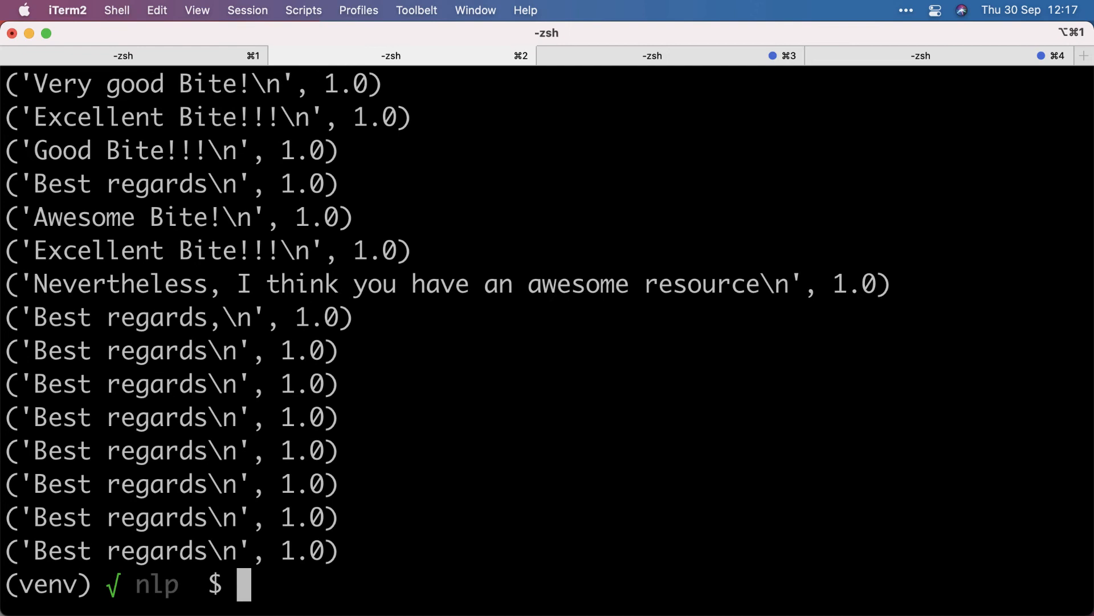
text(python script.py)
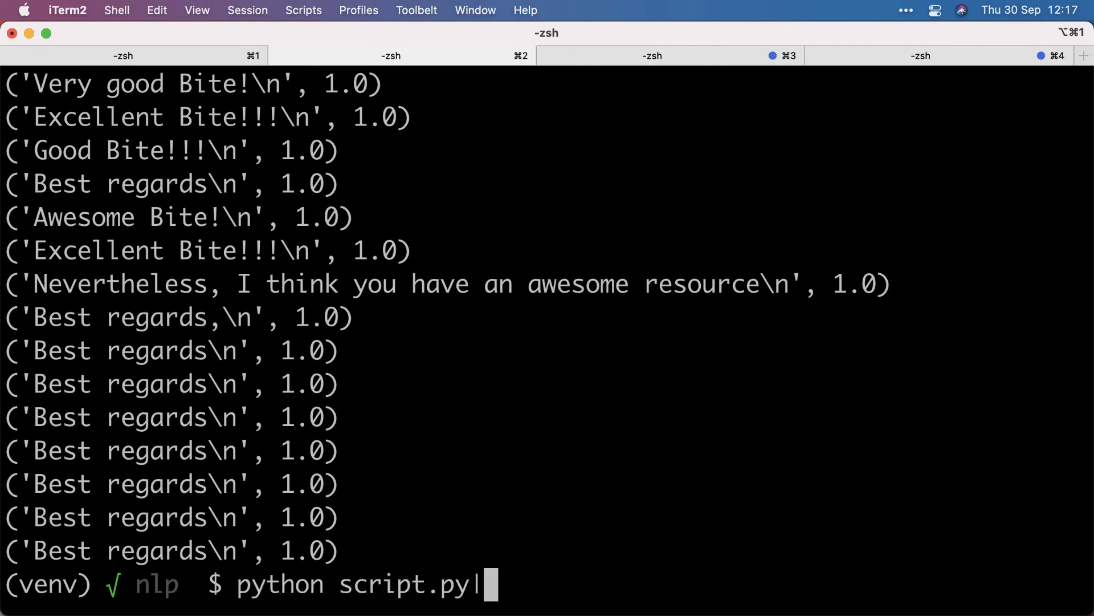
text(|mo)
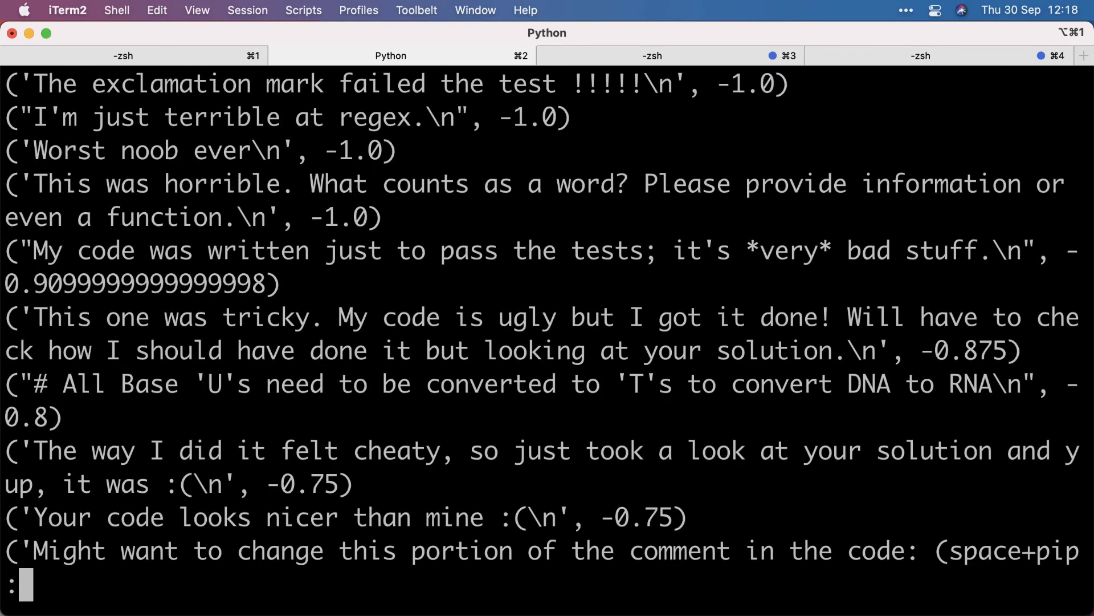
Step: Page down to the -0.5 comments, highlighting the comment saying the test is wrong
scroll(down, 3)
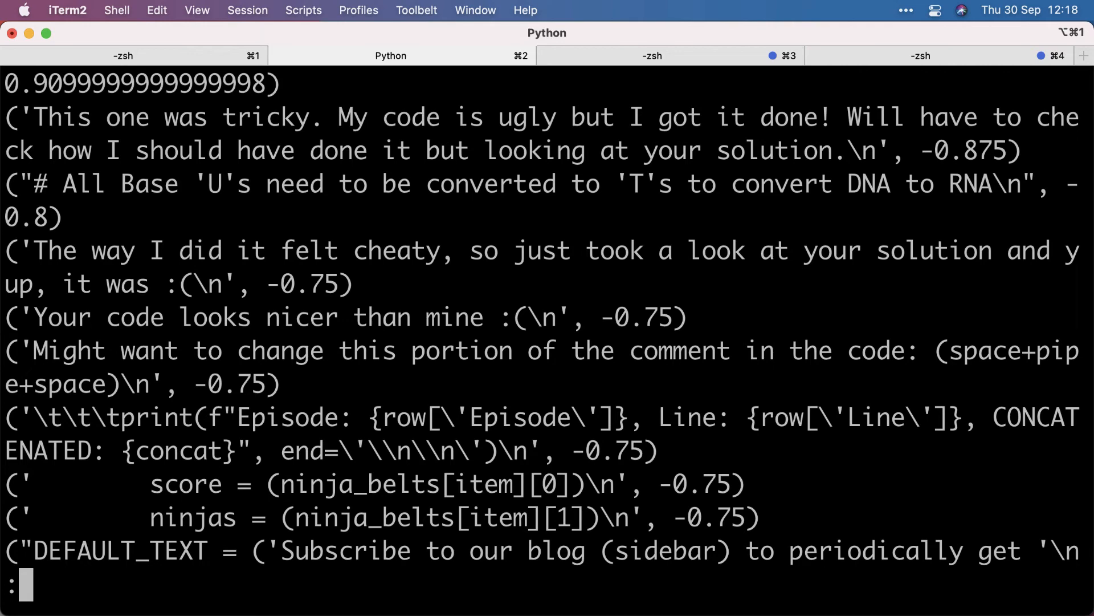
scroll(down, 3)
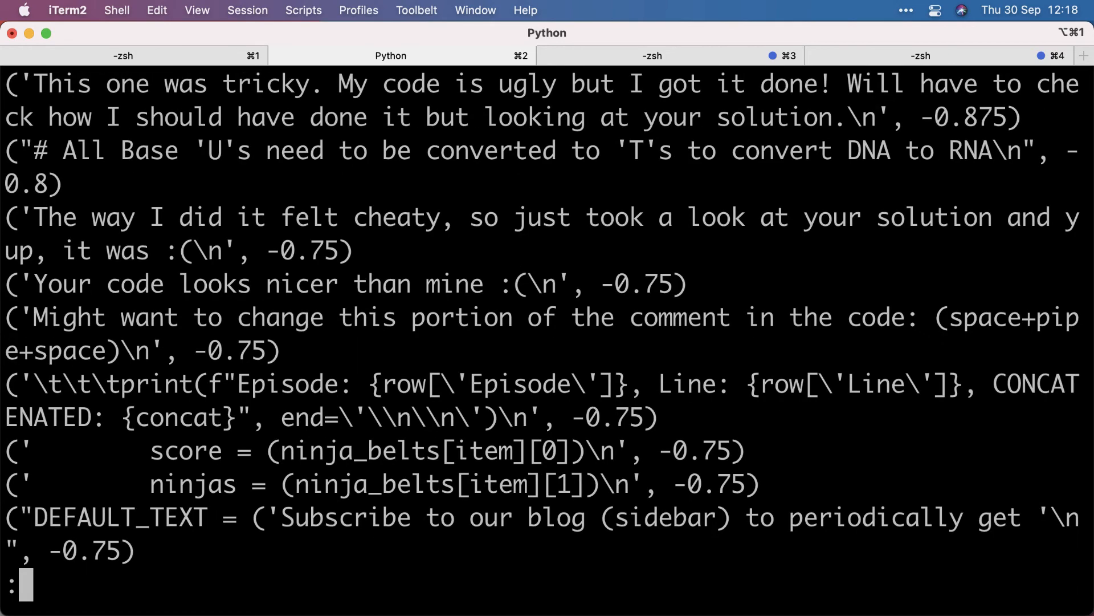
scroll(down, 3)
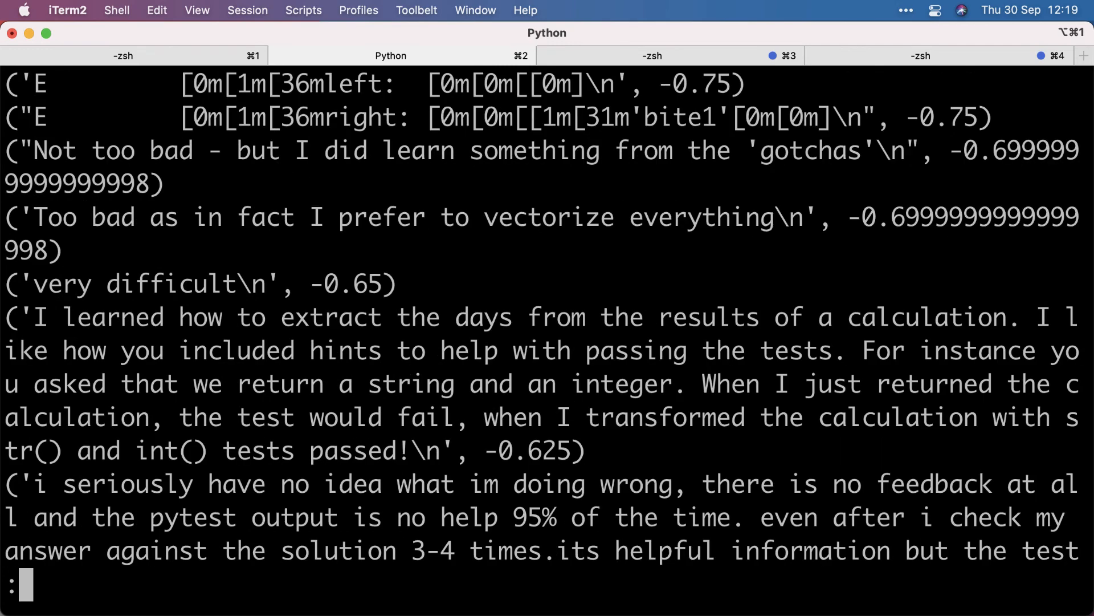
scroll(down, 3)
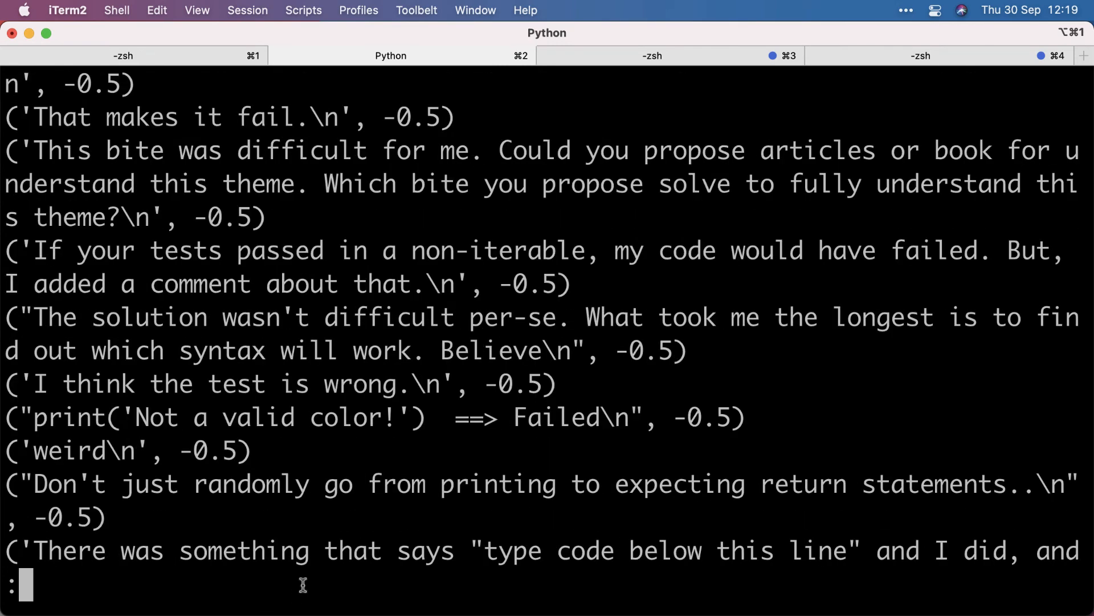
double_click(279, 383)
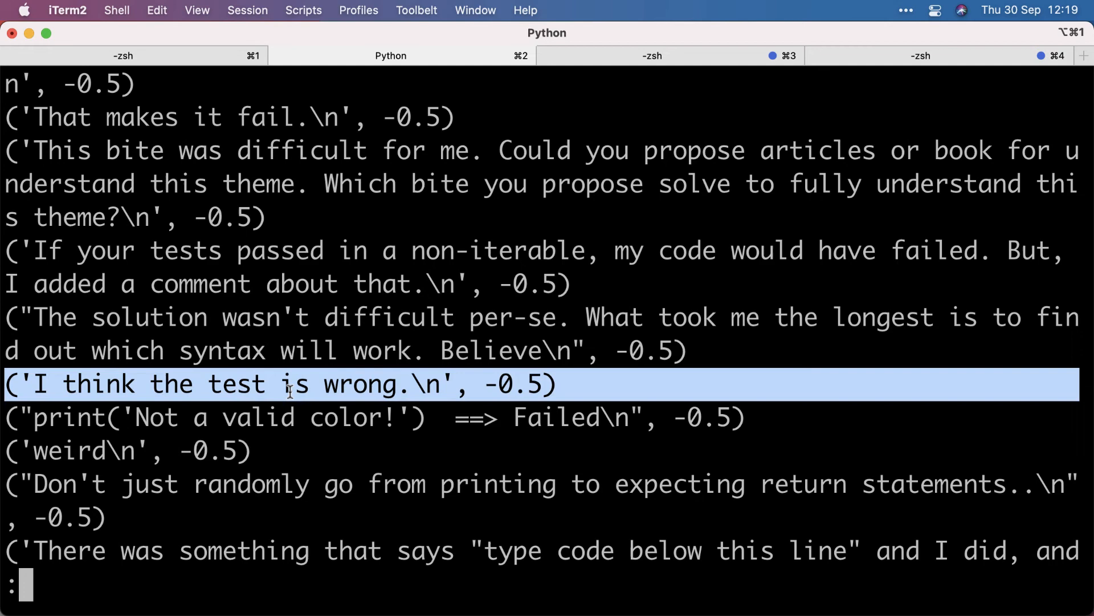
scroll(down, 3)
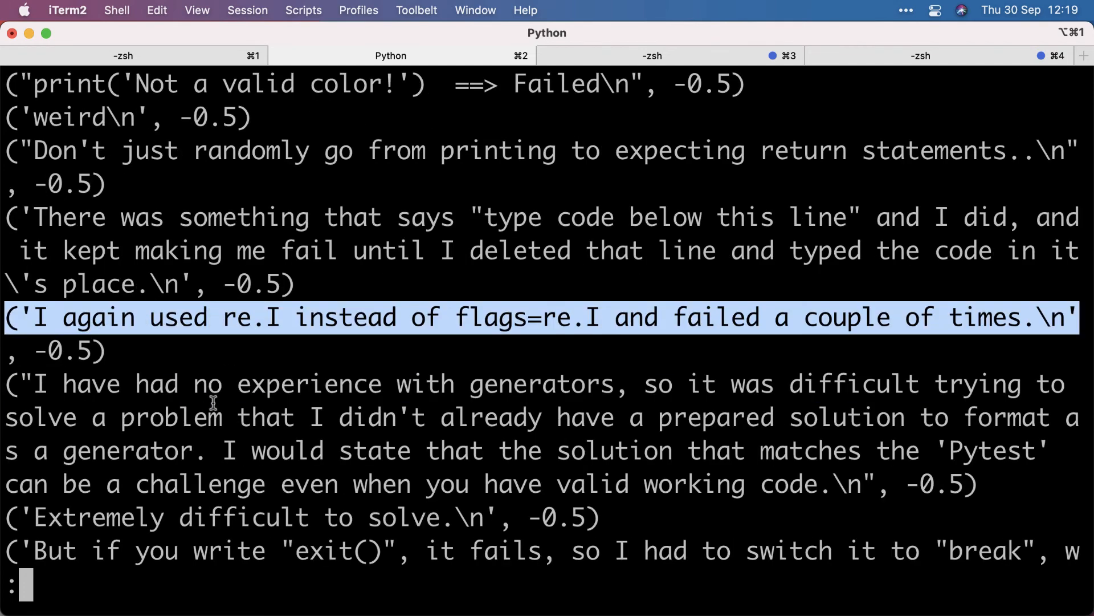
mouse_move(499, 335)
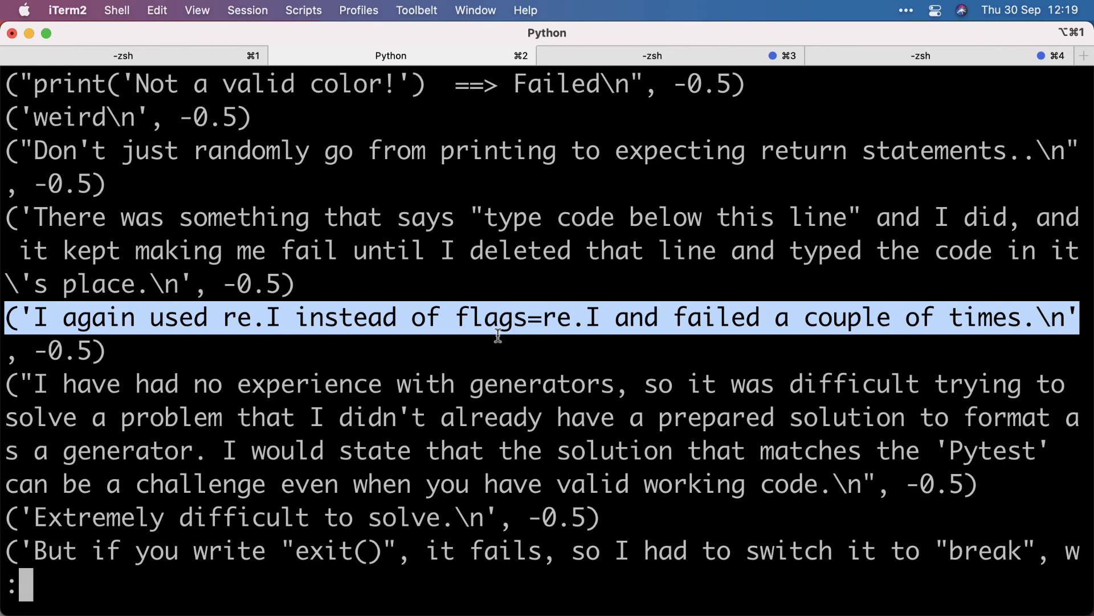
scroll(down, 3)
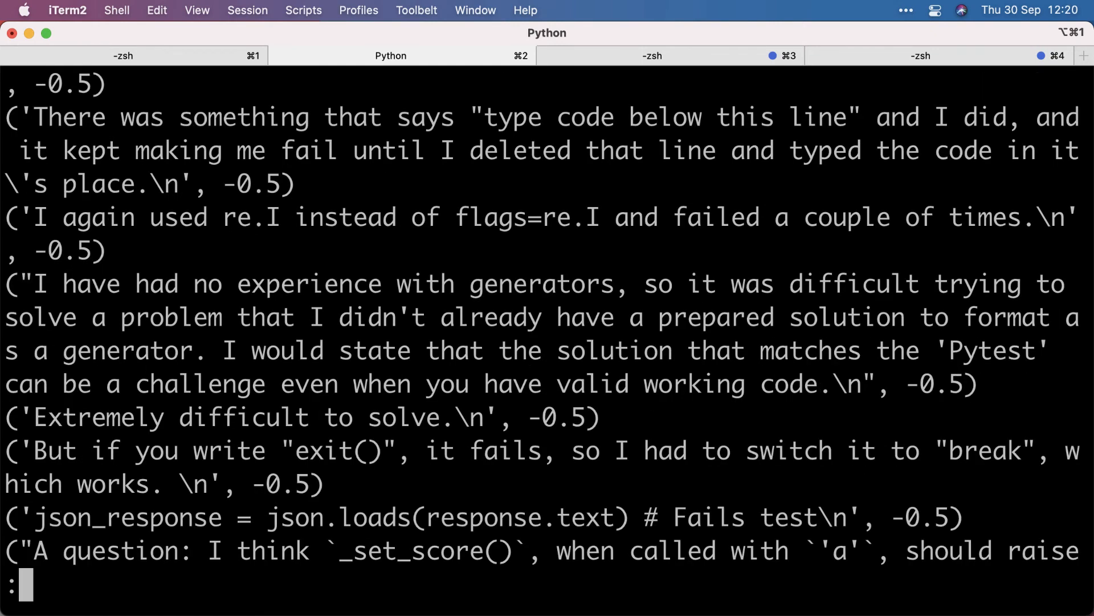
scroll(down, 3)
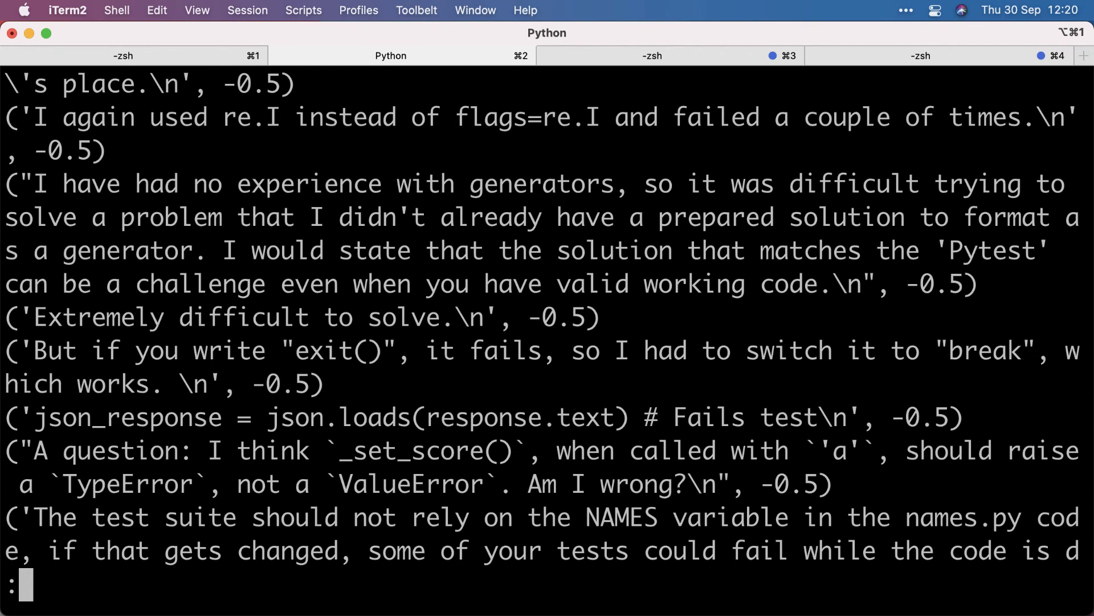
scroll(down, 3)
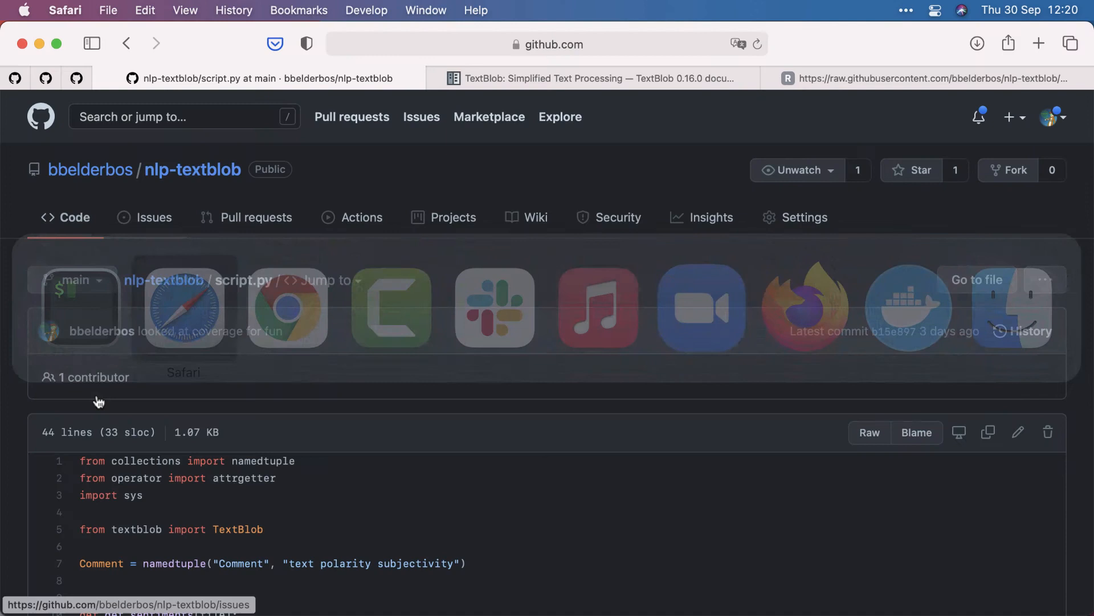
scroll(down, 3)
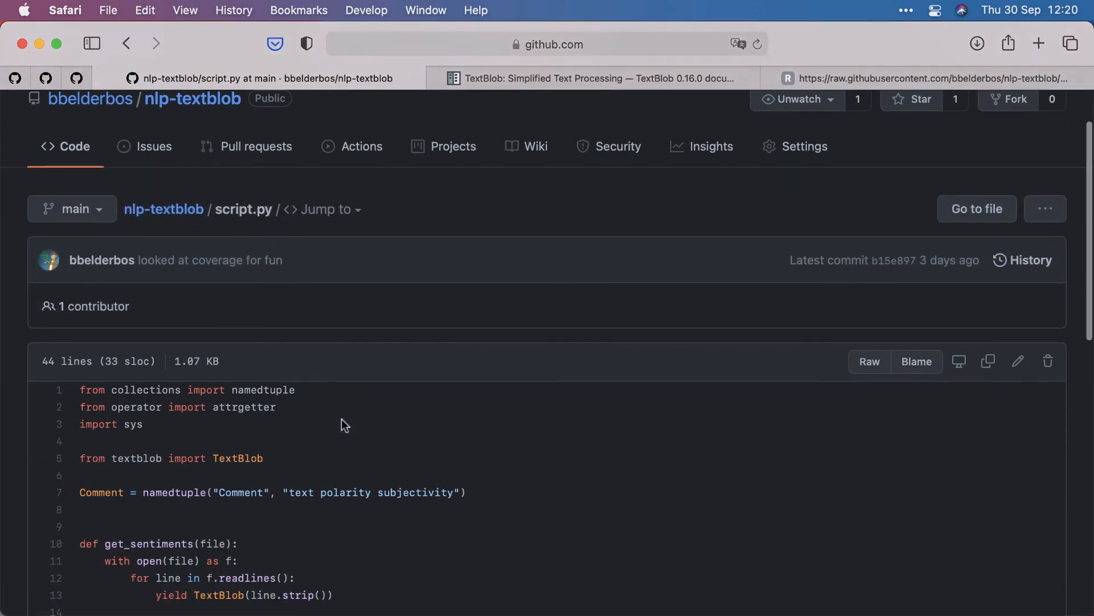
scroll(down, 3)
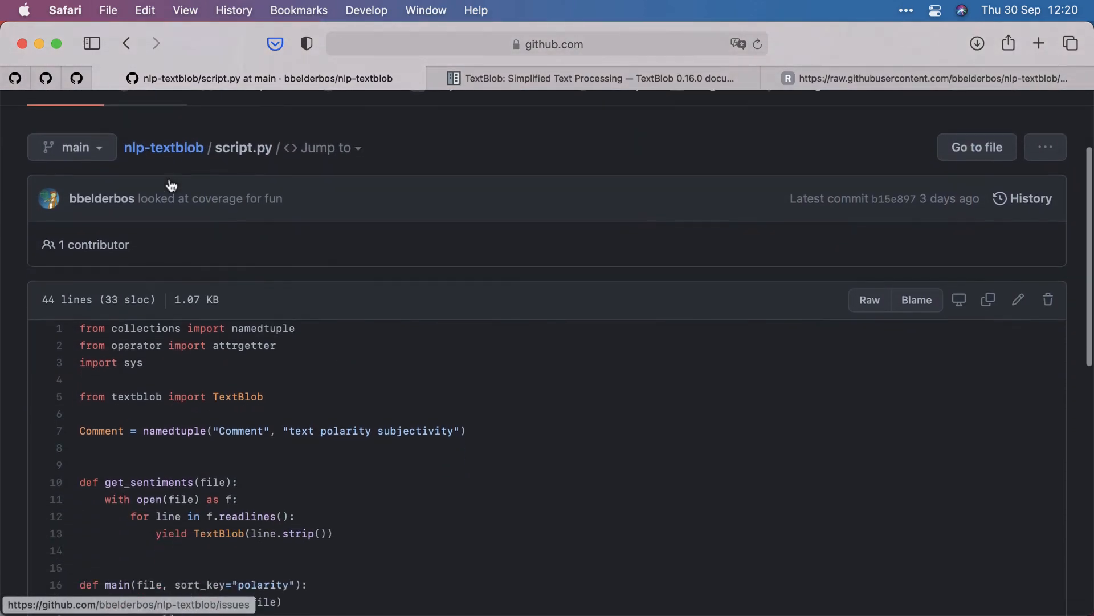
scroll(down, 3)
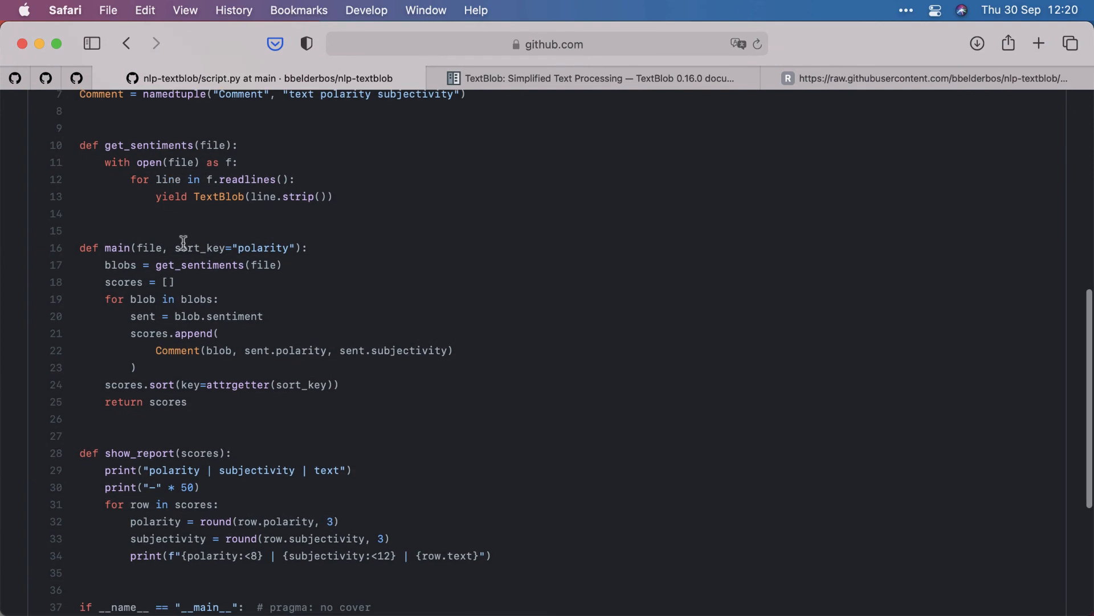
scroll(down, 3)
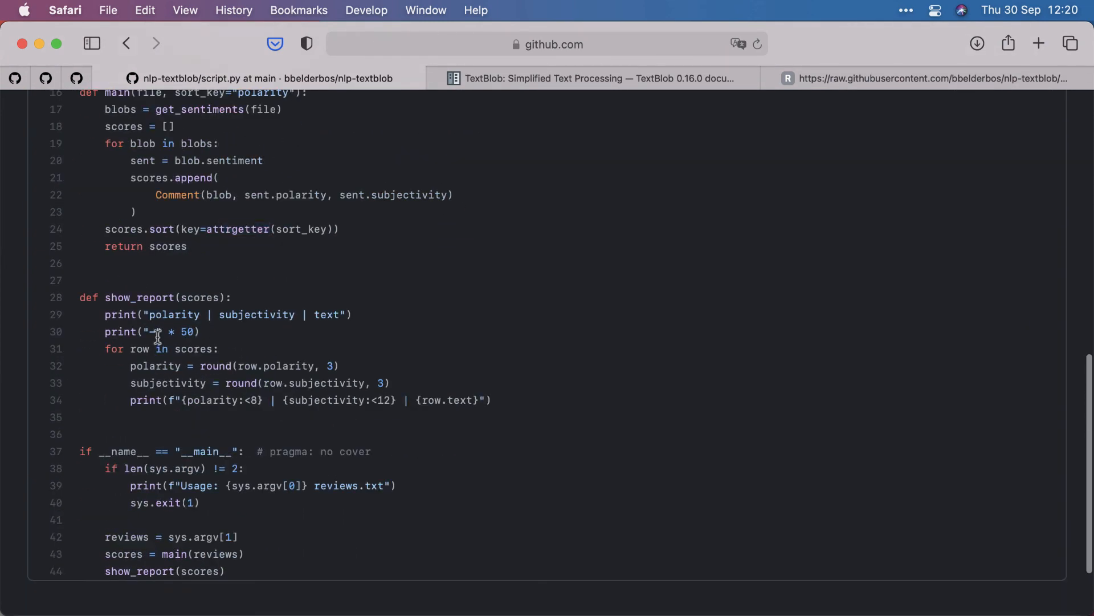
scroll(down, 3)
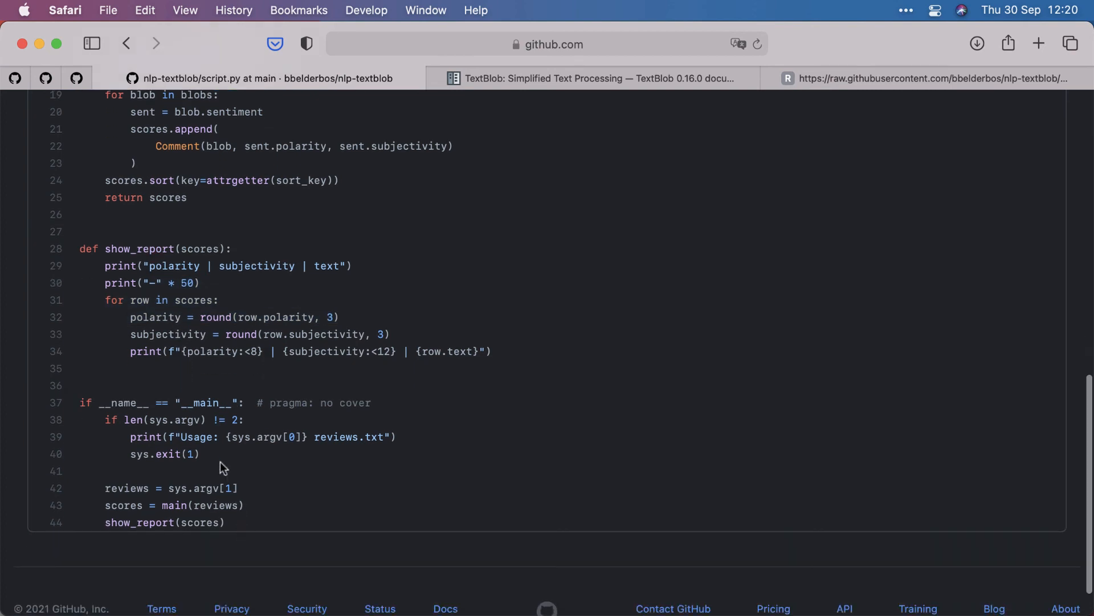
drag(109, 420, 199, 455)
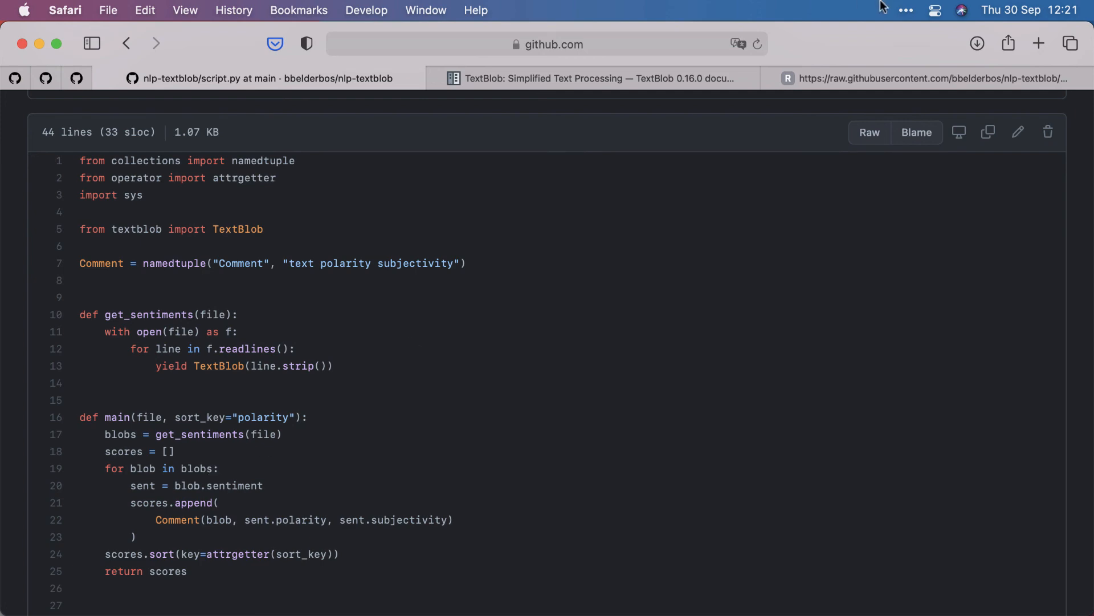
Step: Switch to the TextBlob docs and go to Sentiment Analyzers under Advanced Usage
click(590, 78)
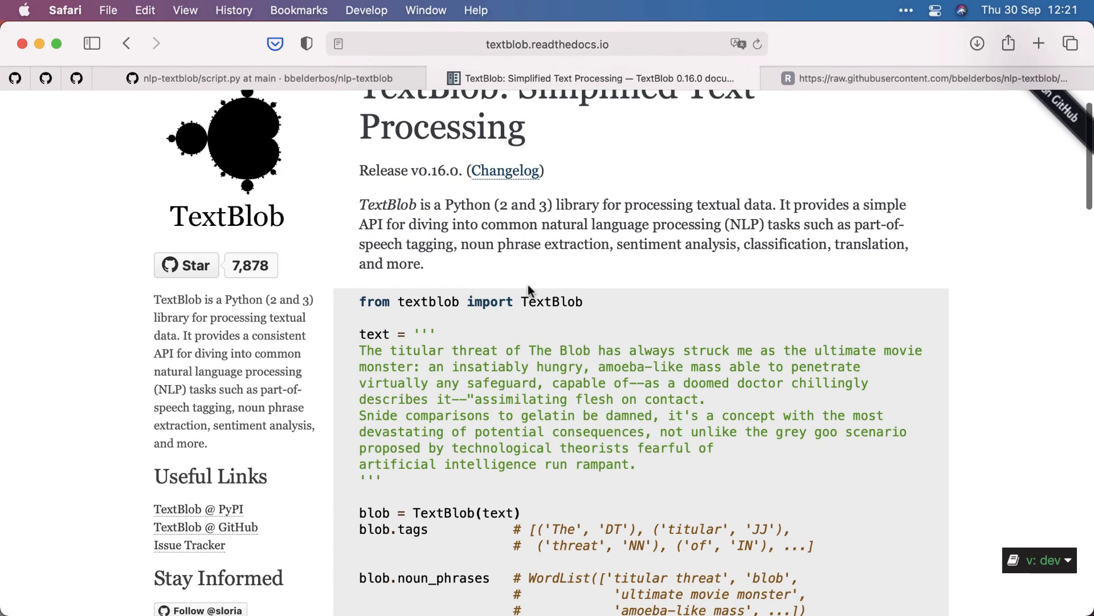
scroll(down, 3)
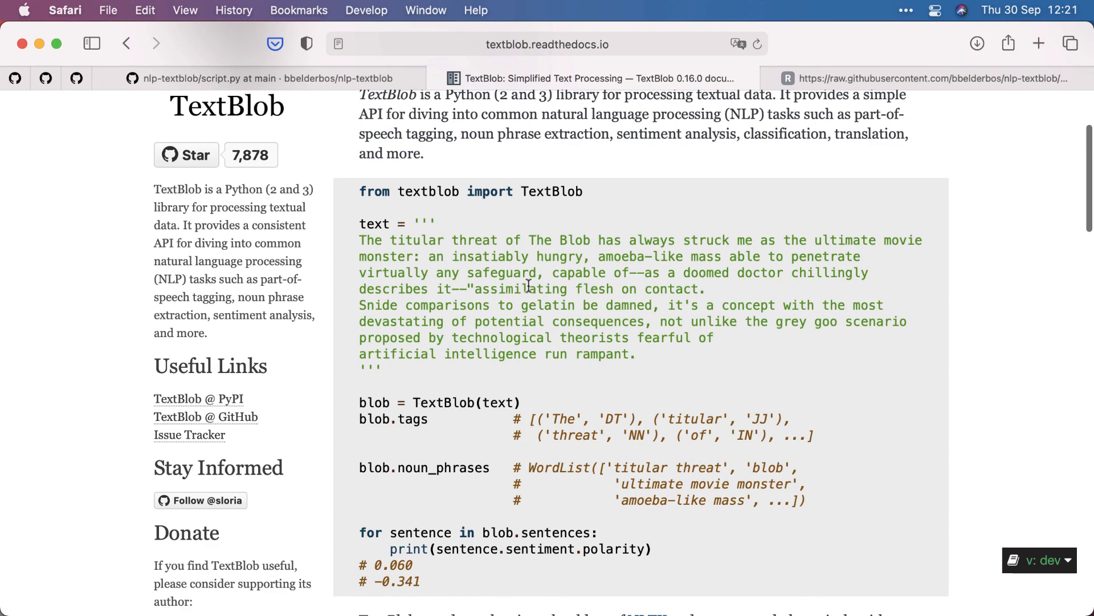
scroll(down, 3)
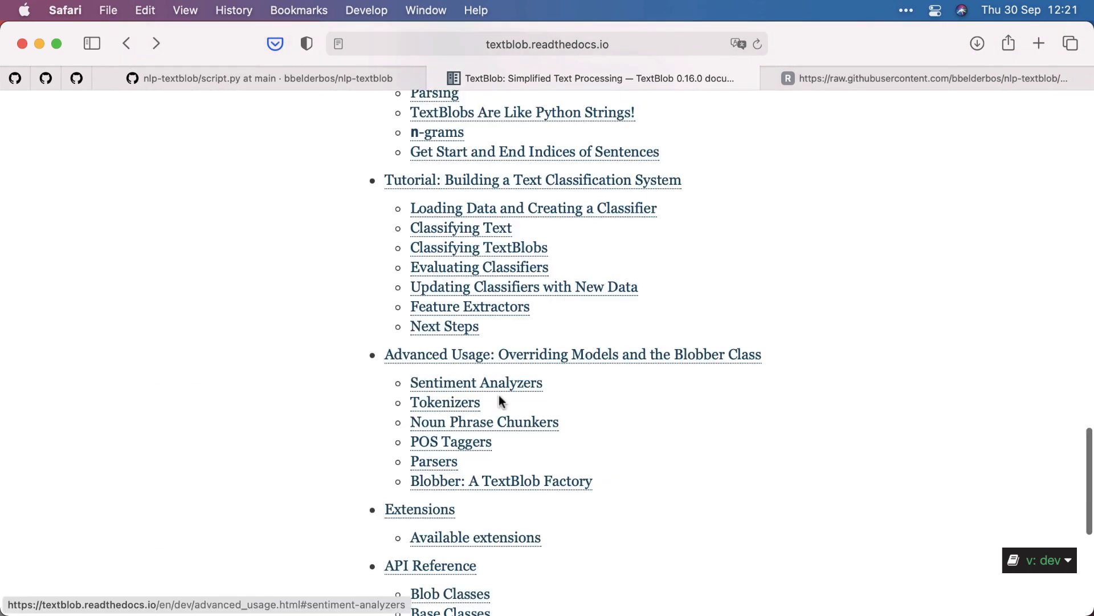
click(476, 383)
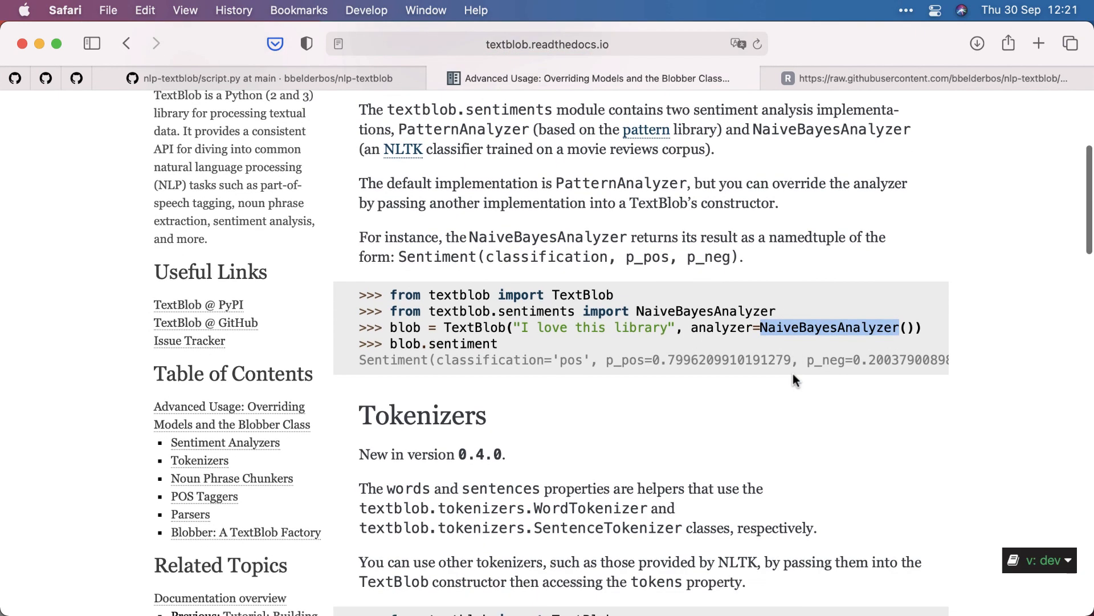
scroll(down, 3)
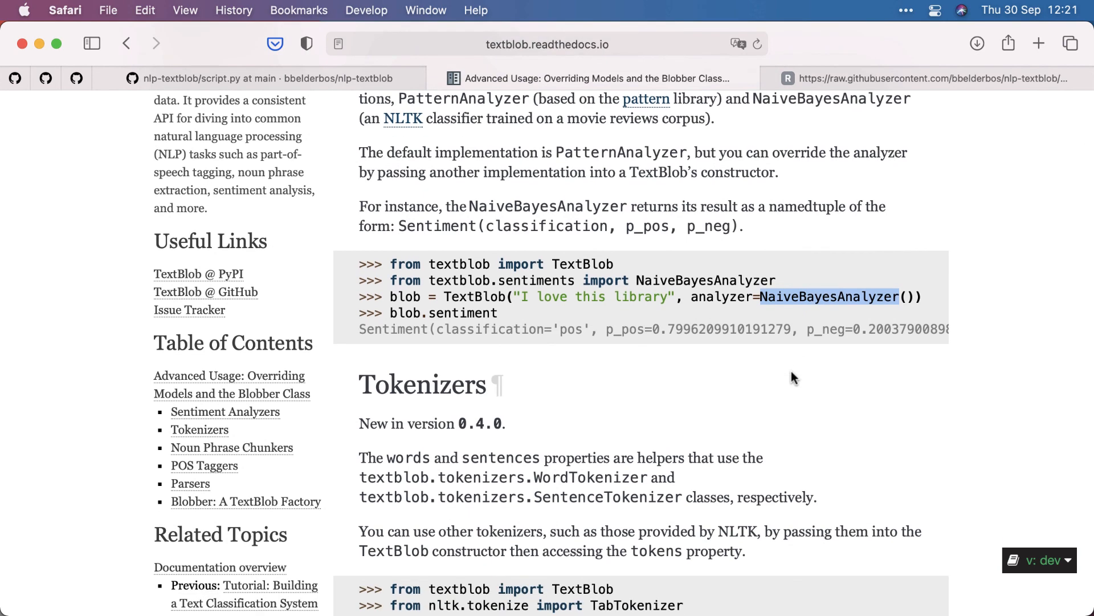